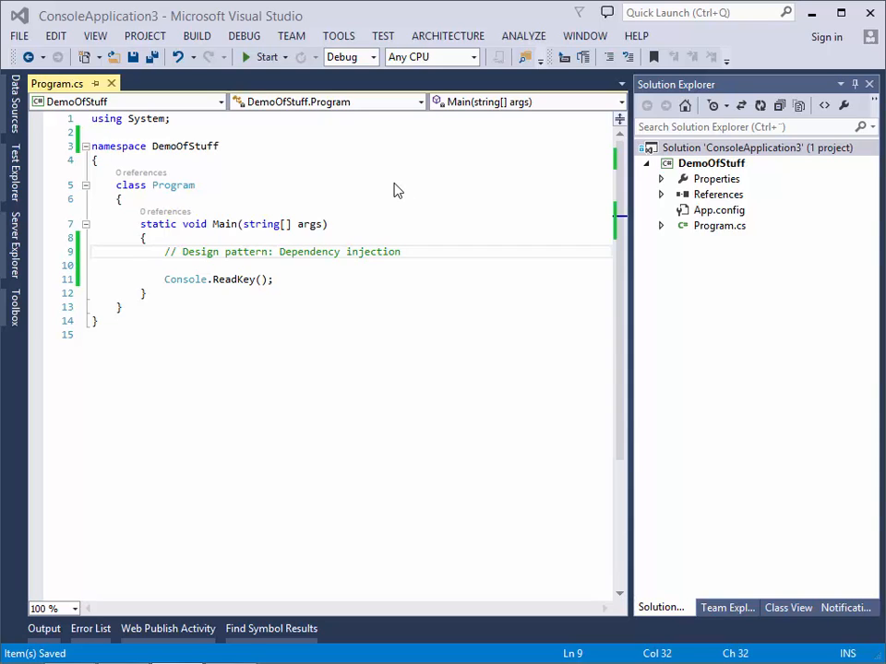
pyautogui.moveTo(528, 221)
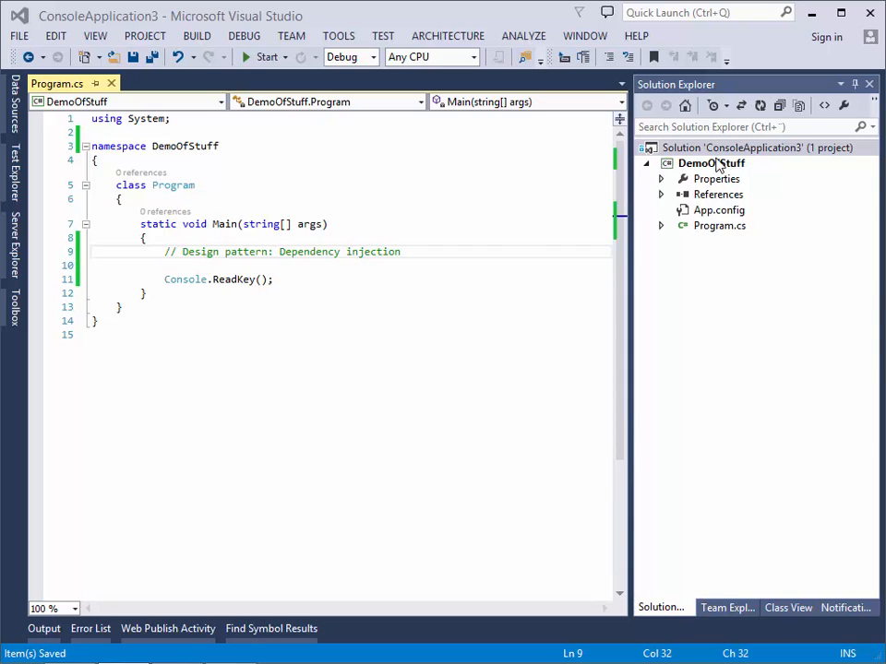
# Step: Create a new Interface item named IWeapon in the DemoOfStuff project
pyautogui.rightClick(711, 163)
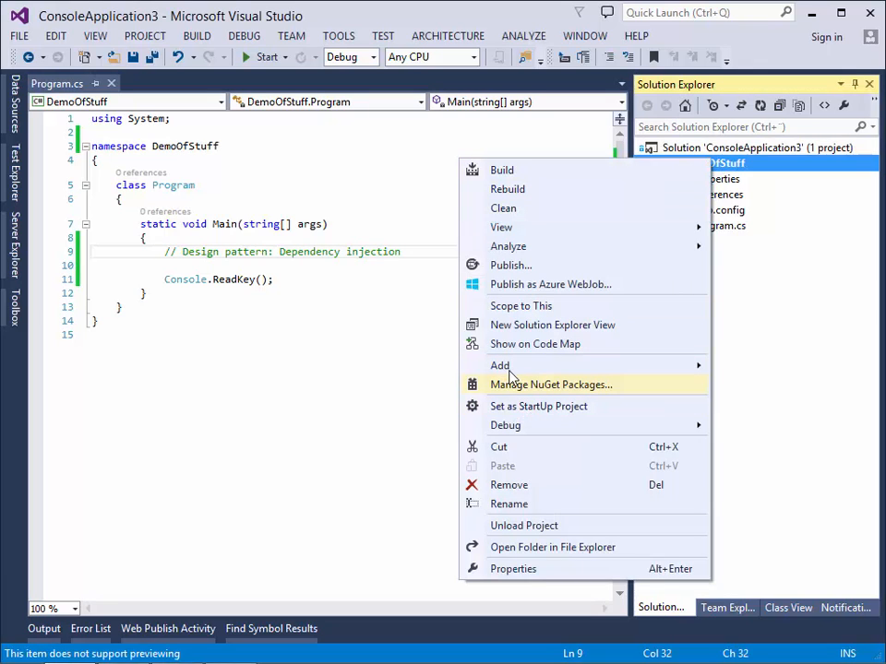
pyautogui.moveTo(498, 366)
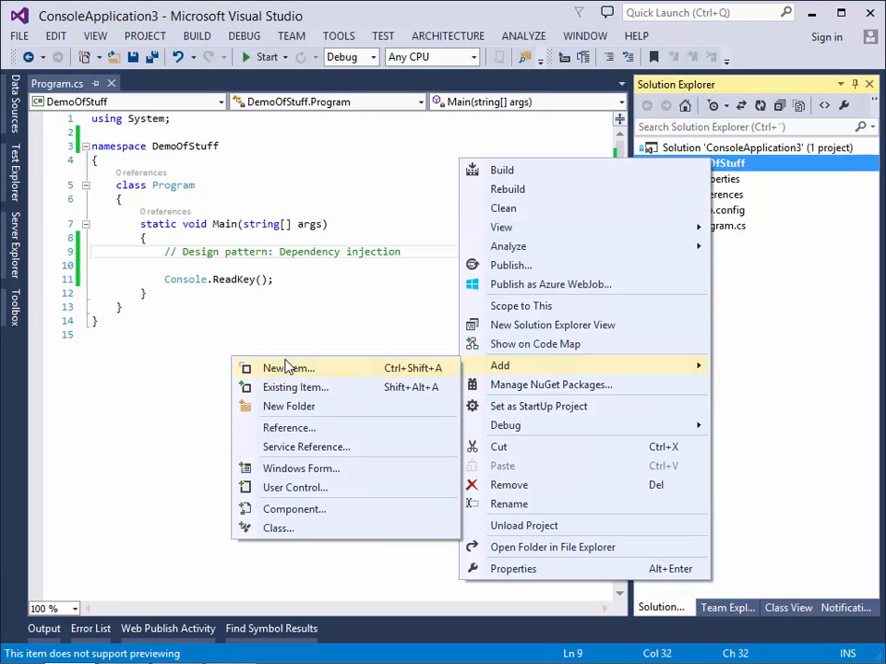
pyautogui.click(288, 367)
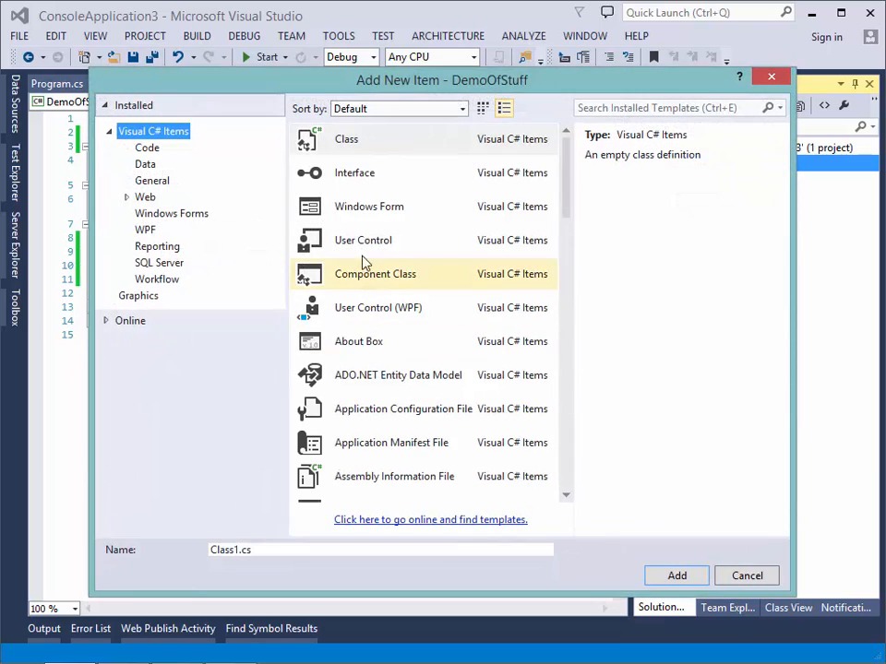
pyautogui.click(354, 174)
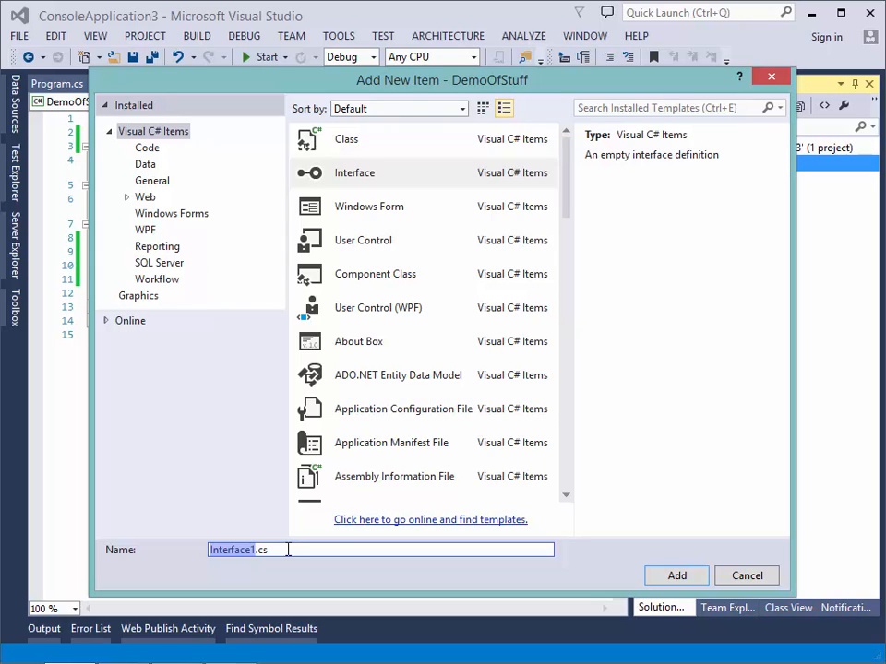
pyautogui.write('IWeapon.cs')
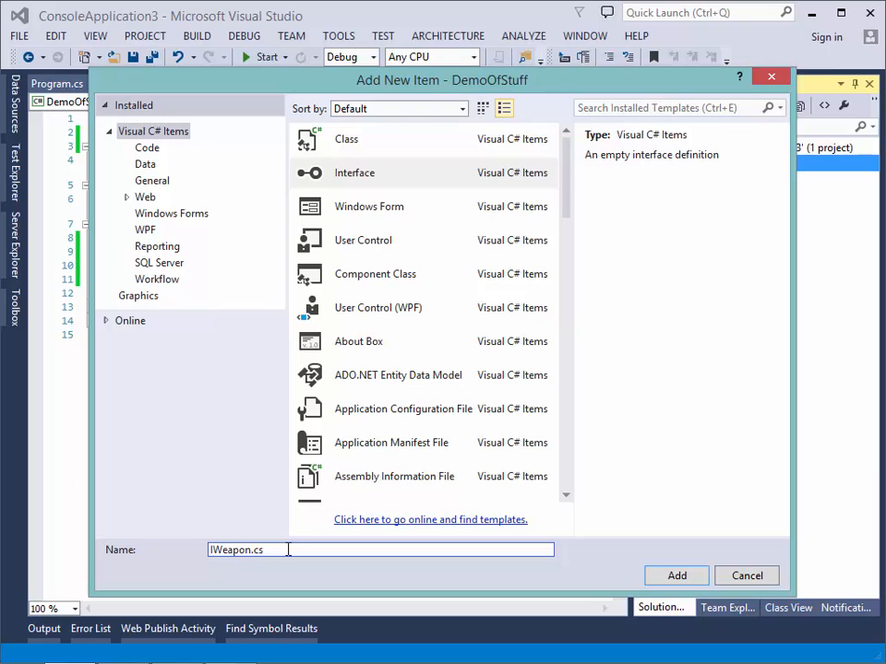
pyautogui.click(675, 576)
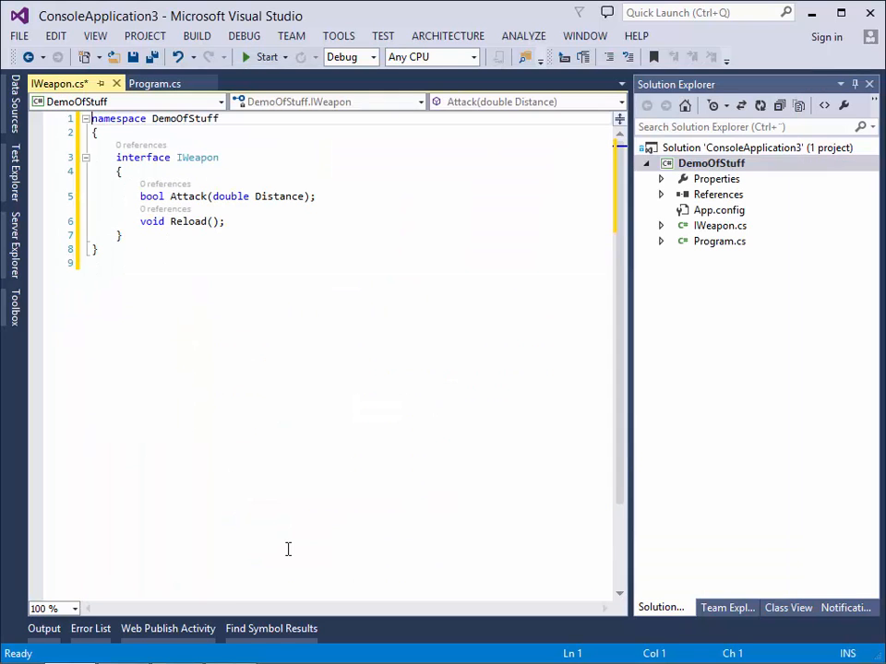
# Step: Save IWeapon.cs with its Attack(double Distance) and Reload() declarations
pyautogui.press('ctrl+s')
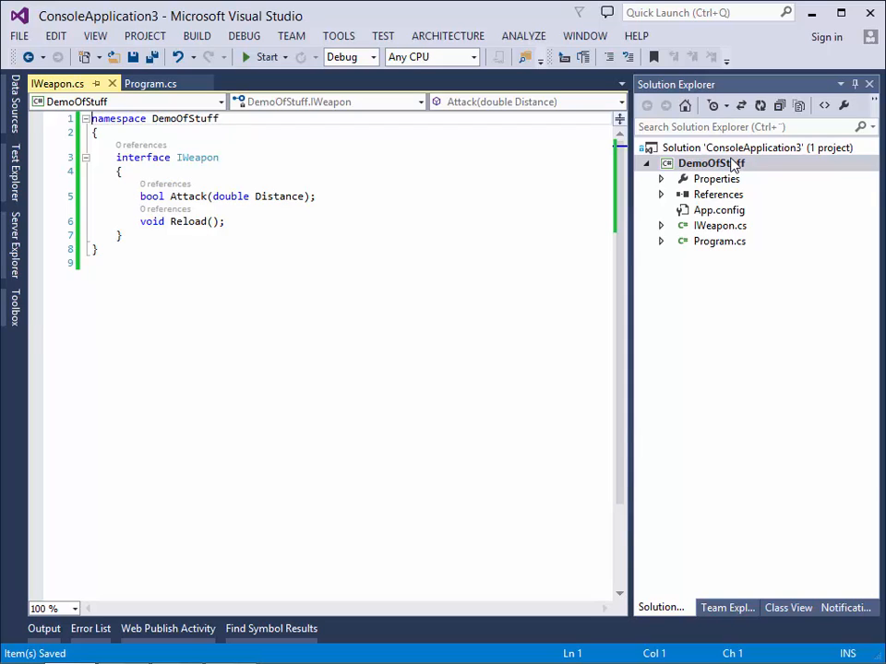
# Step: Start adding a new item to DemoOfStuff for the Ninja class
pyautogui.rightClick(710, 162)
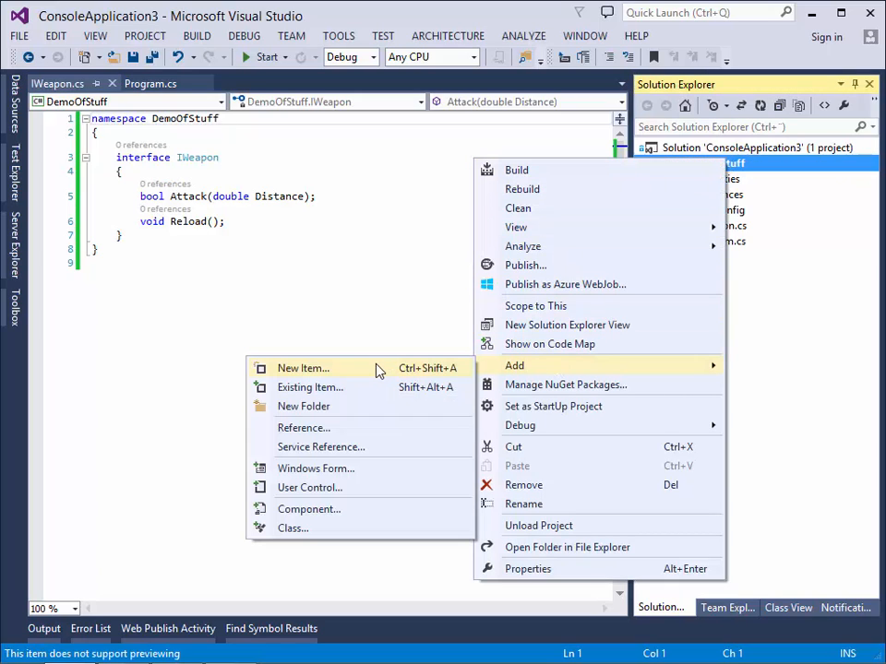
pyautogui.click(302, 368)
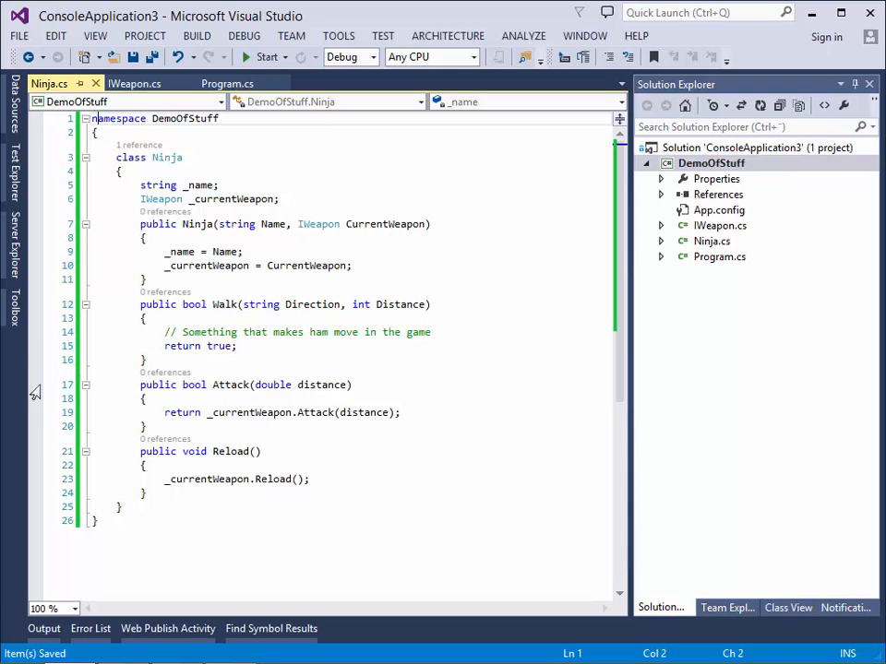
pyautogui.moveTo(262, 223)
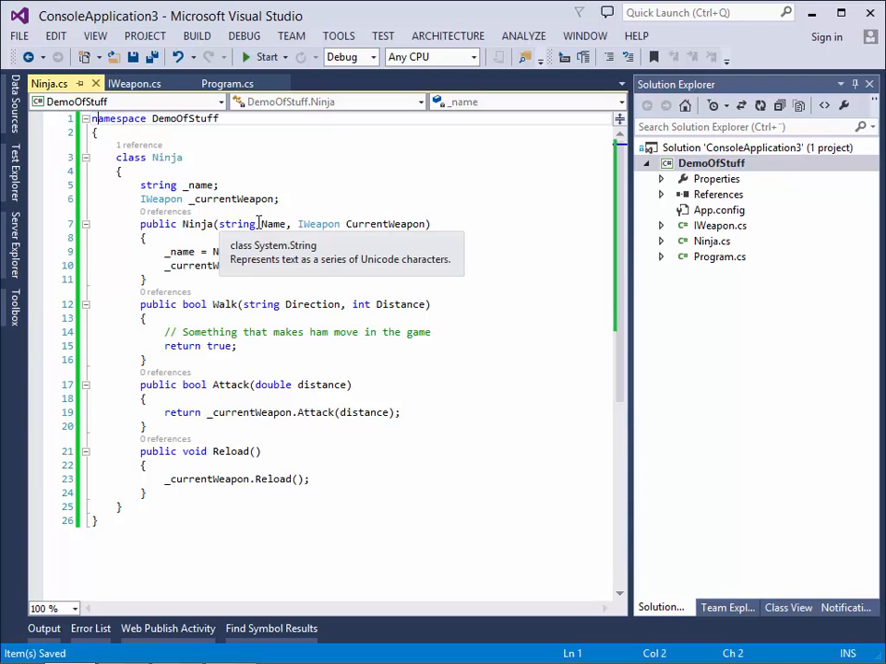
pyautogui.moveTo(366, 214)
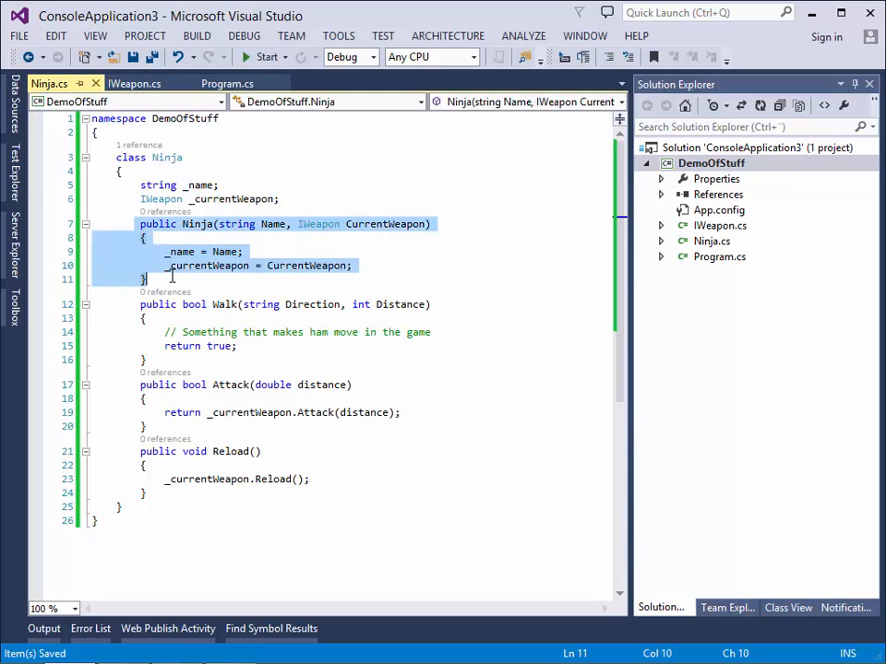
pyautogui.click(398, 238)
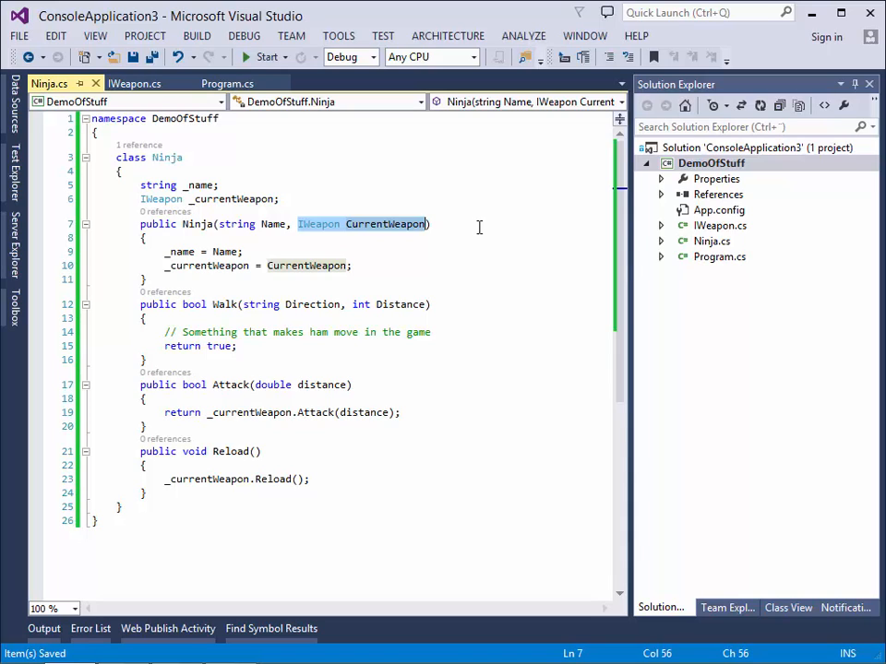
pyautogui.moveTo(179, 314)
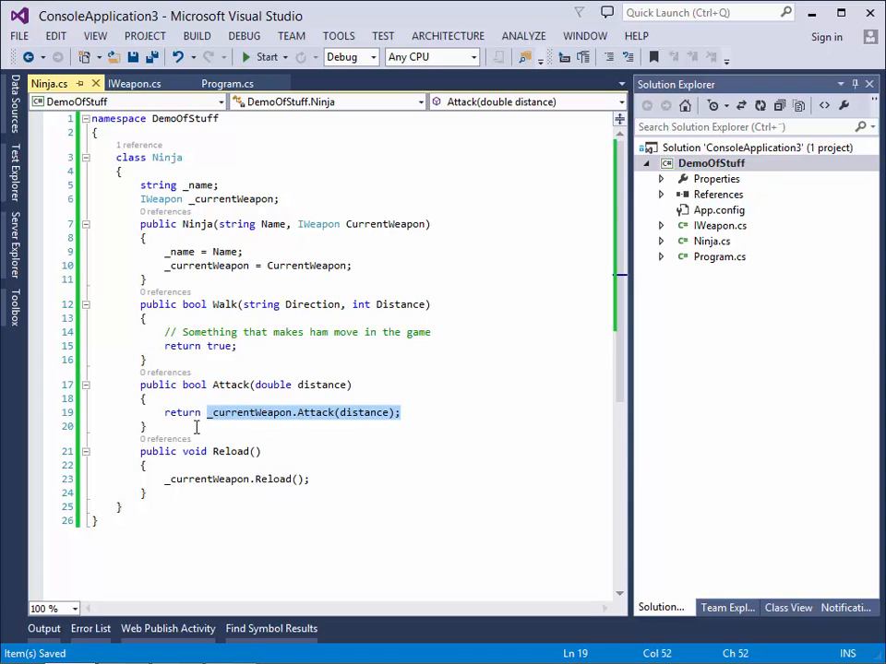
pyautogui.click(431, 413)
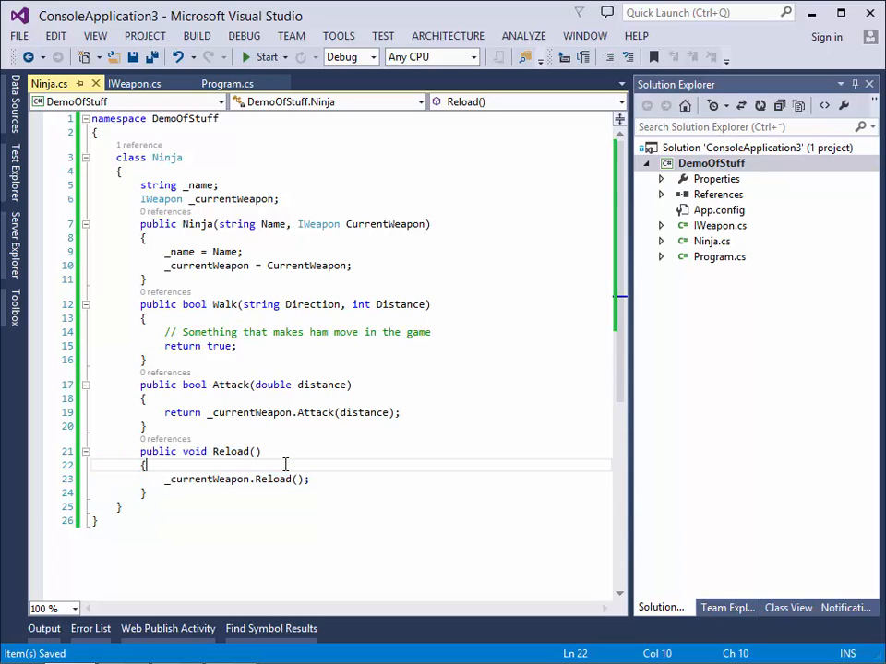
pyautogui.moveTo(262, 238)
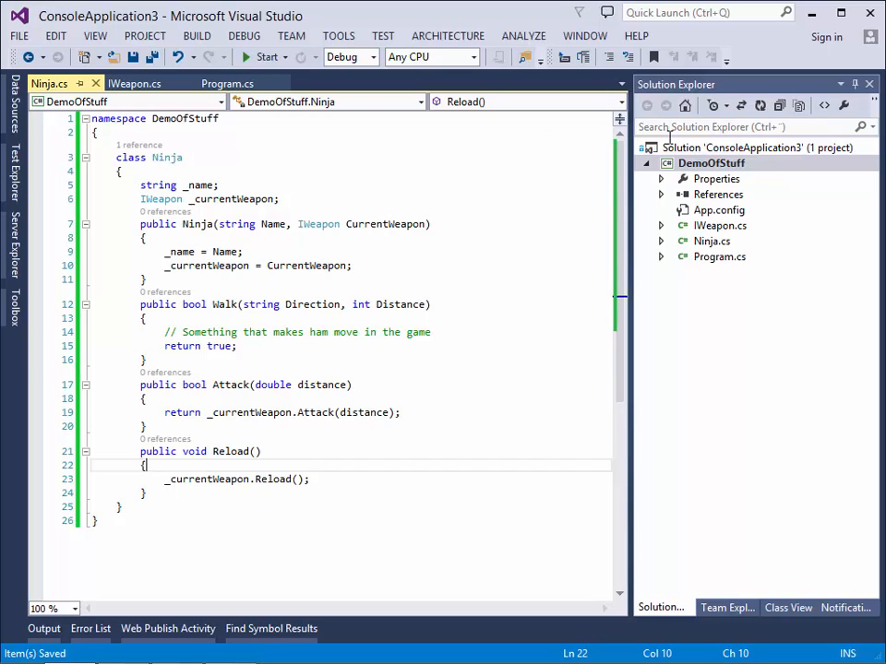
# Step: Create the new Sword class file in the DemoOfStuff project
pyautogui.rightClick(712, 162)
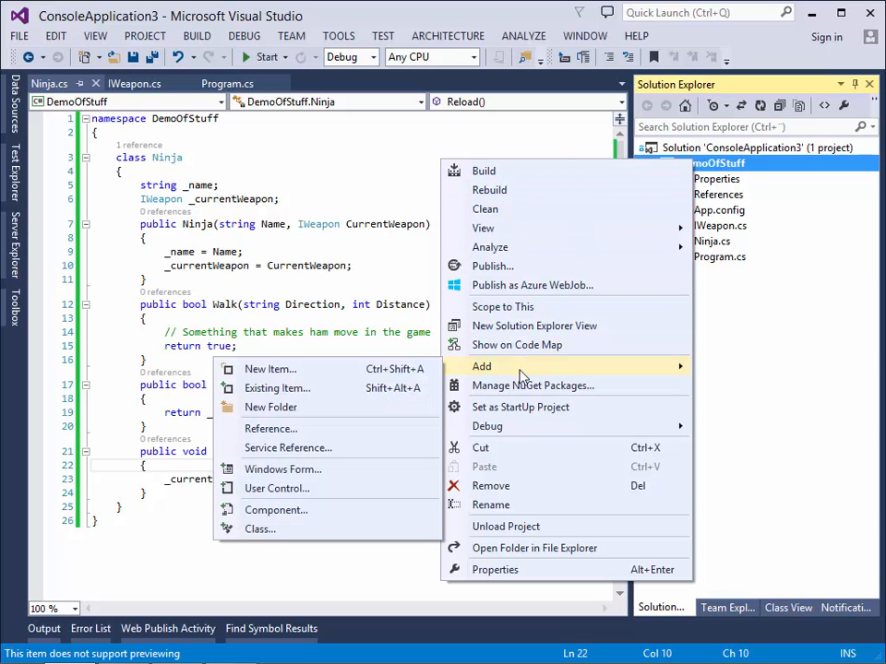
pyautogui.click(269, 369)
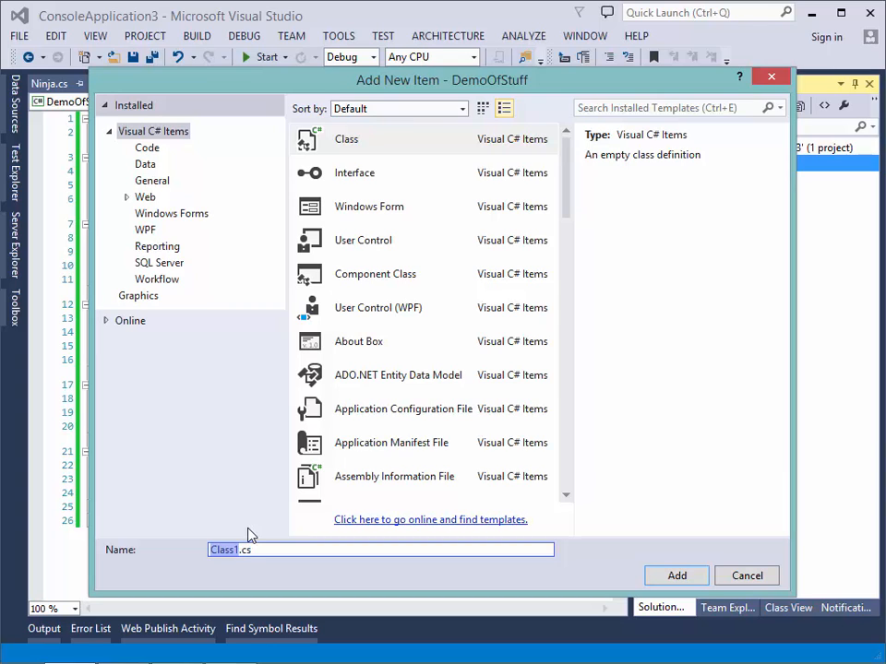
pyautogui.click(675, 575)
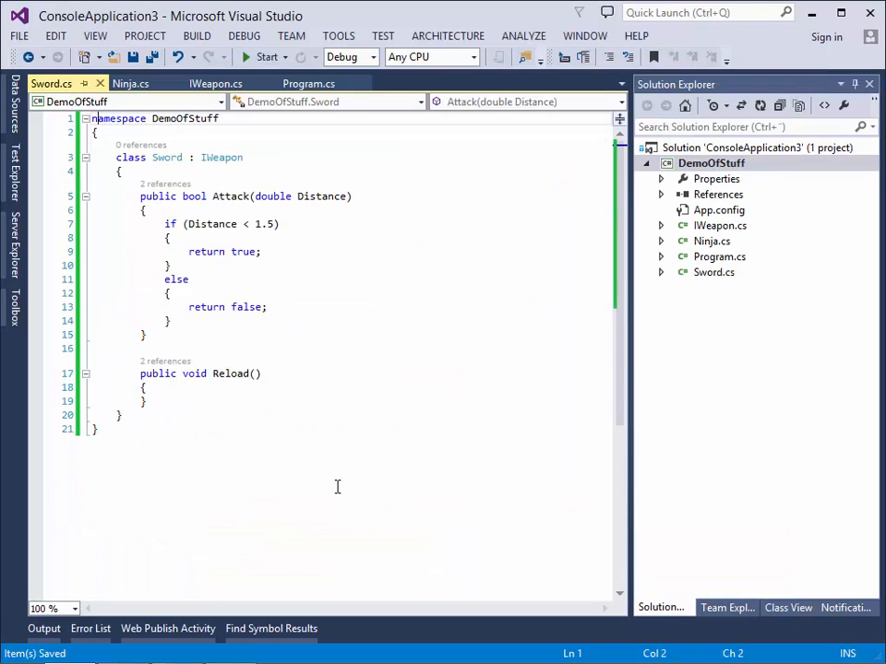
pyautogui.click(100, 157)
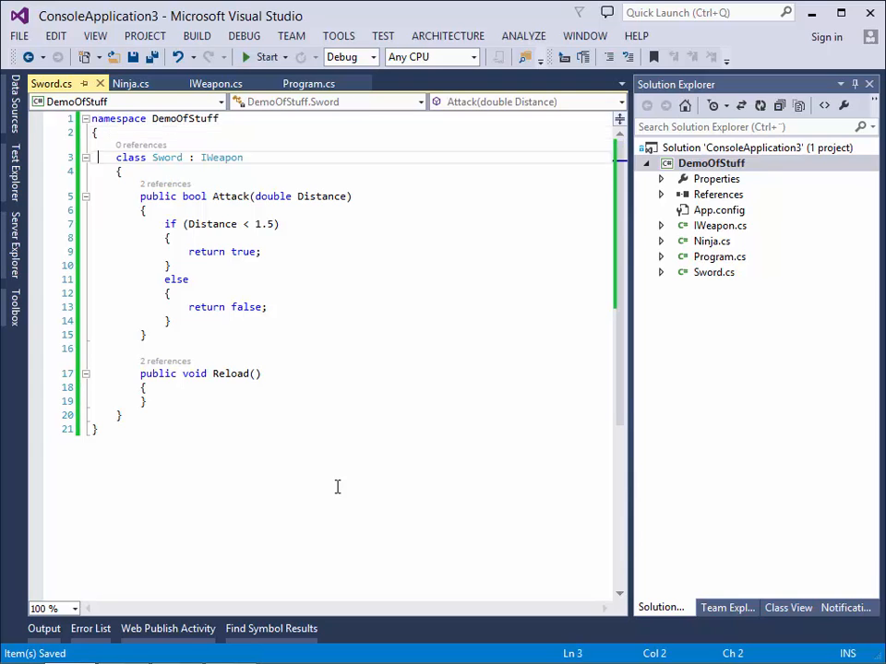
pyautogui.click(243, 157)
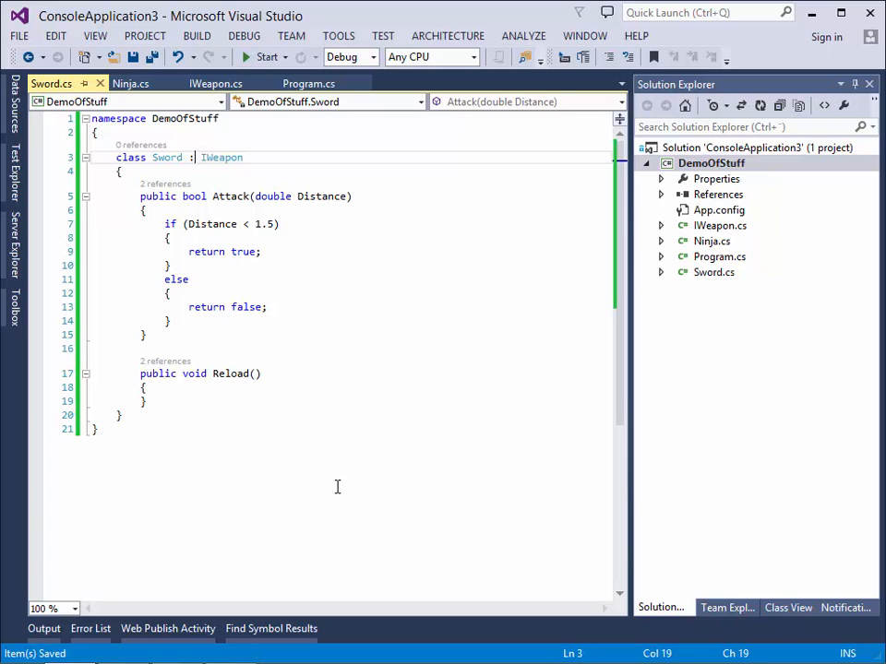
pyautogui.click(177, 196)
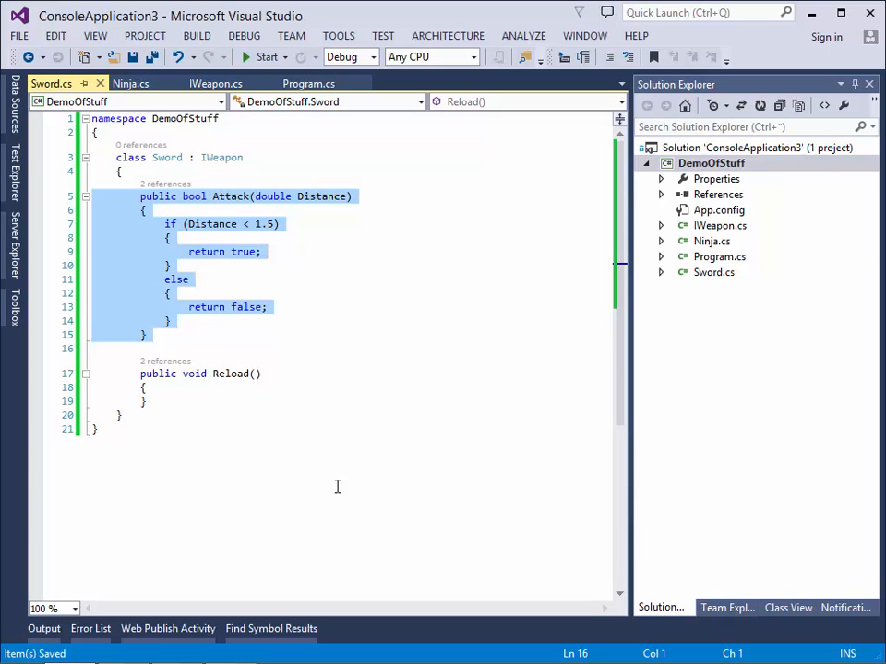
pyautogui.click(92, 347)
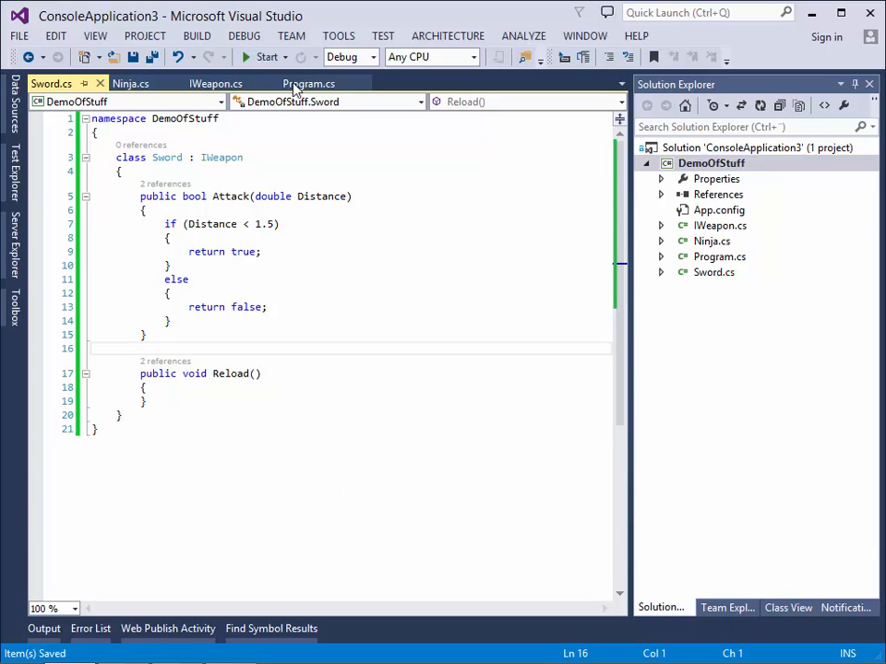
# Step: In Program.cs Main, write 'Sword s = new Sword();'
pyautogui.click(308, 83)
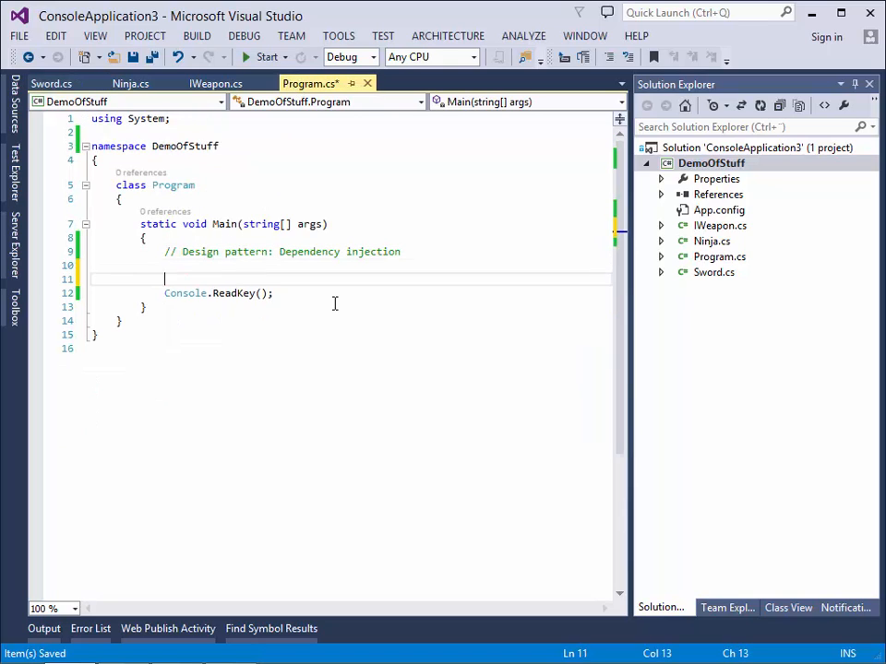
pyautogui.press('enter')
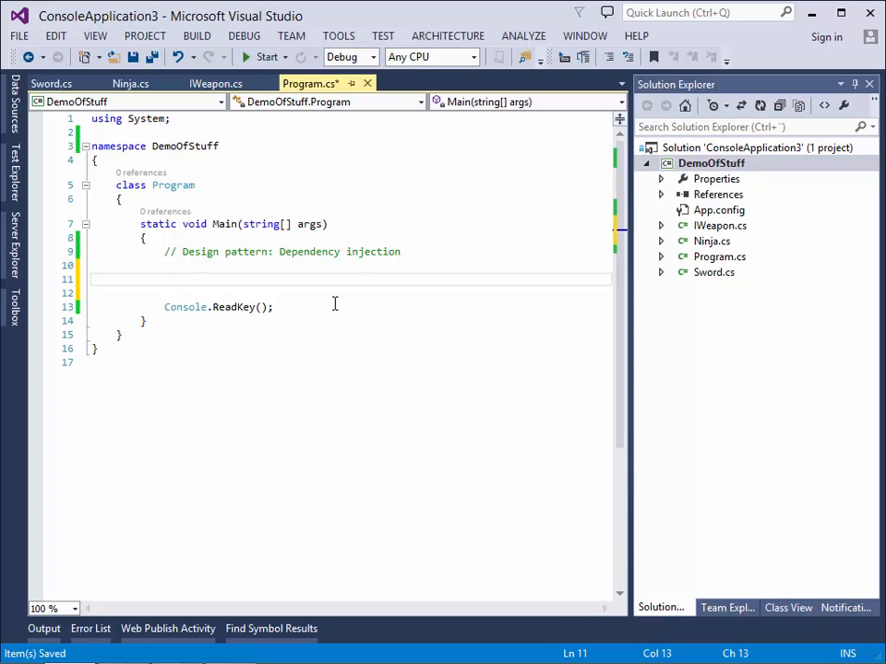
pyautogui.click(164, 278)
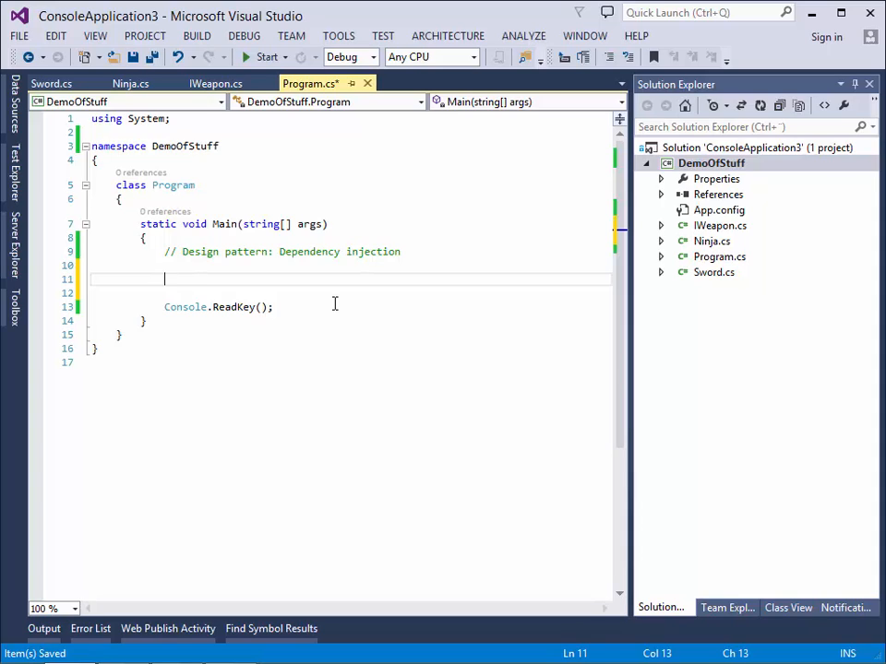
pyautogui.write('Sword')
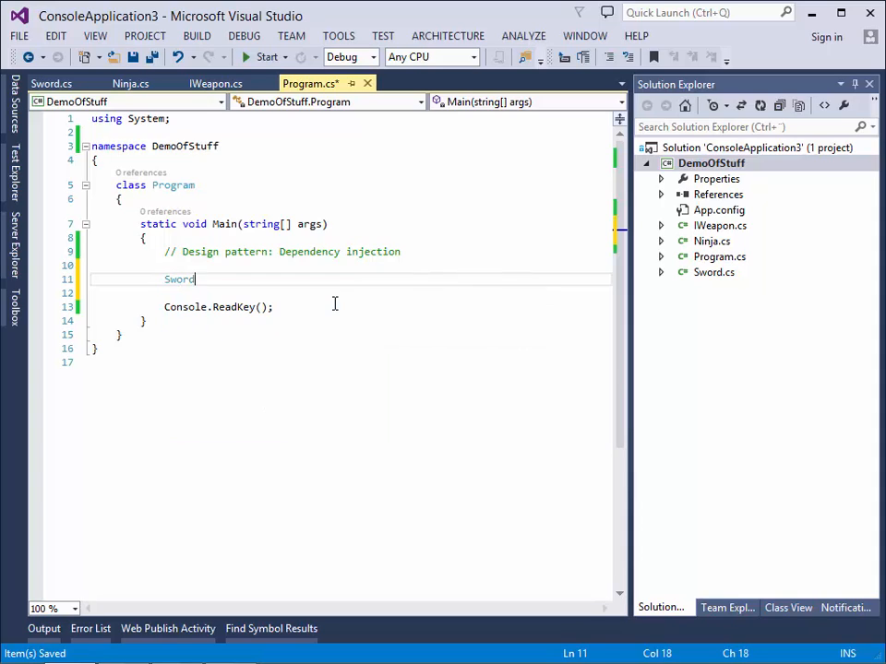
pyautogui.write('s = new')
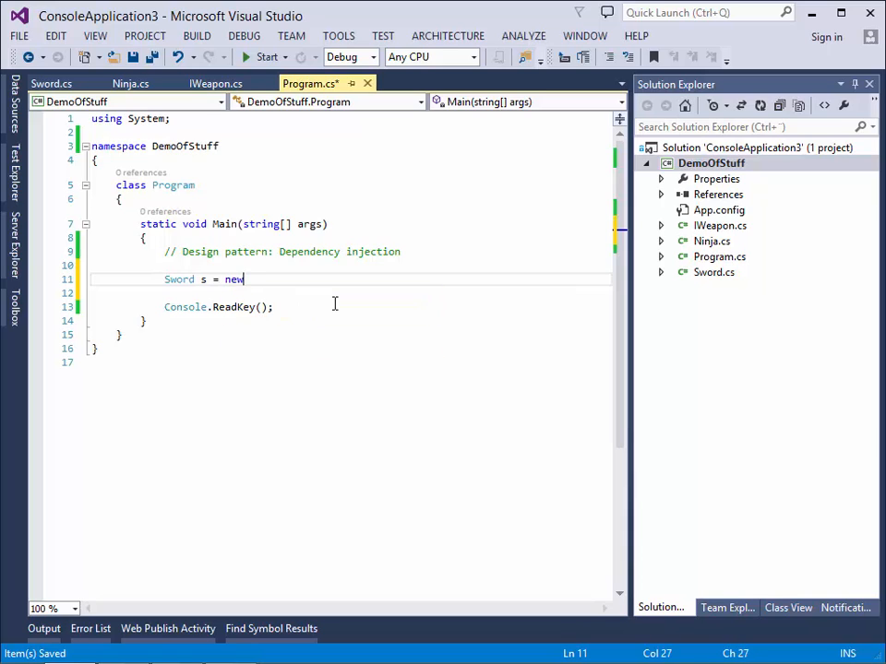
pyautogui.write('Sword()')
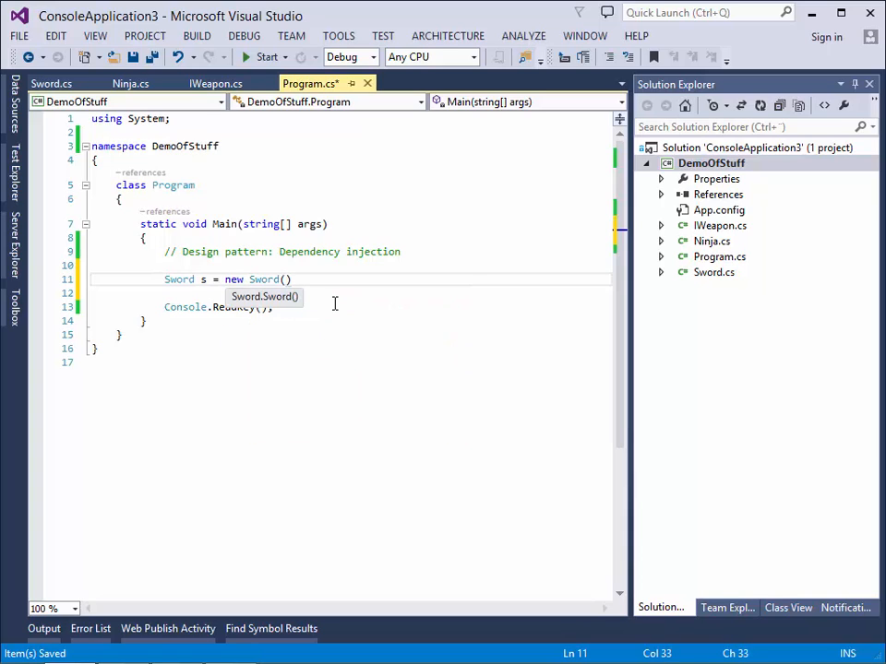
pyautogui.write(';')
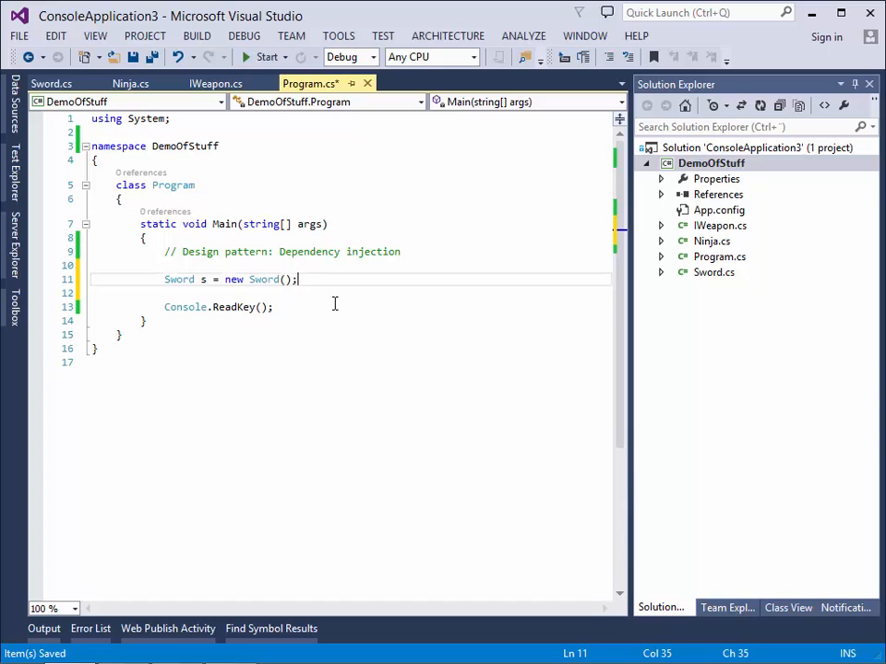
pyautogui.press('enter')
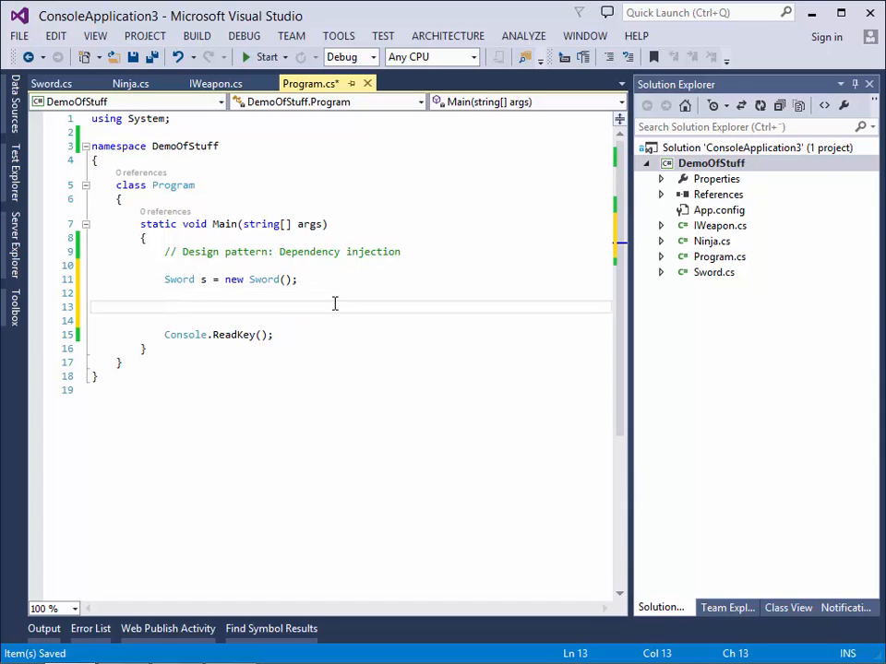
# Step: Write 'Ninja x = new Ninja("X", s);' injecting the sword
pyautogui.write('Ninja')
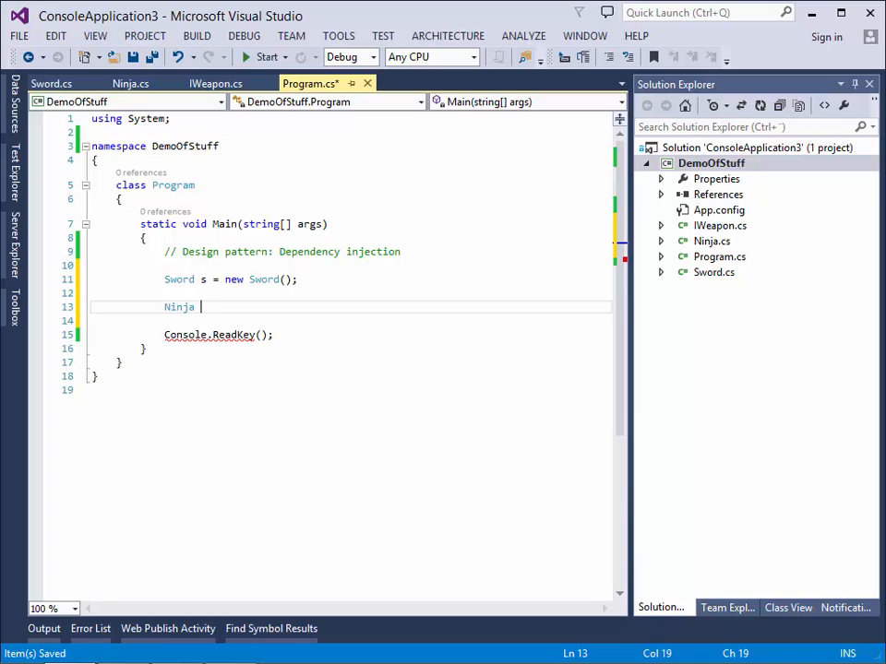
pyautogui.write('x = new Ninja("')
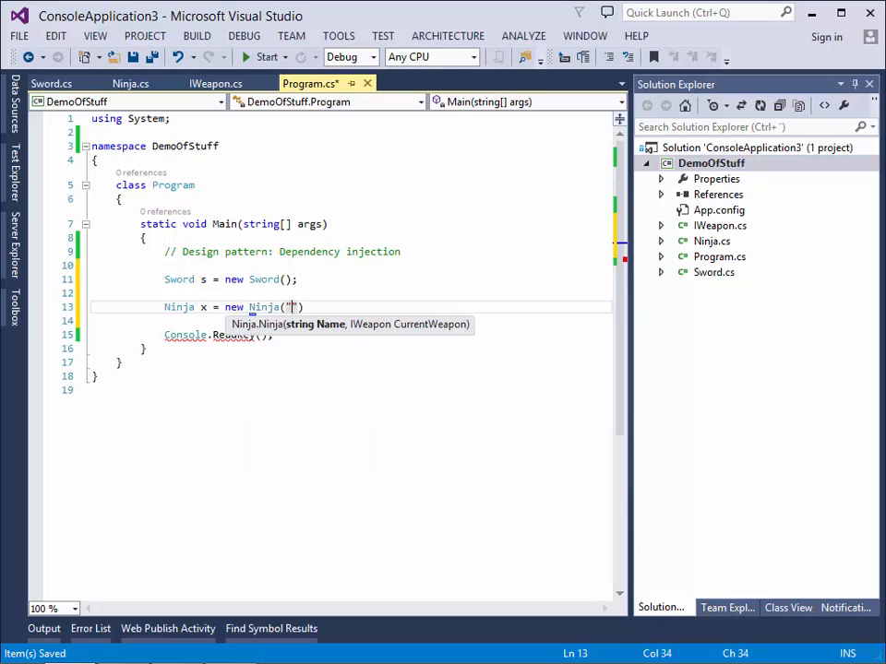
pyautogui.write('X')
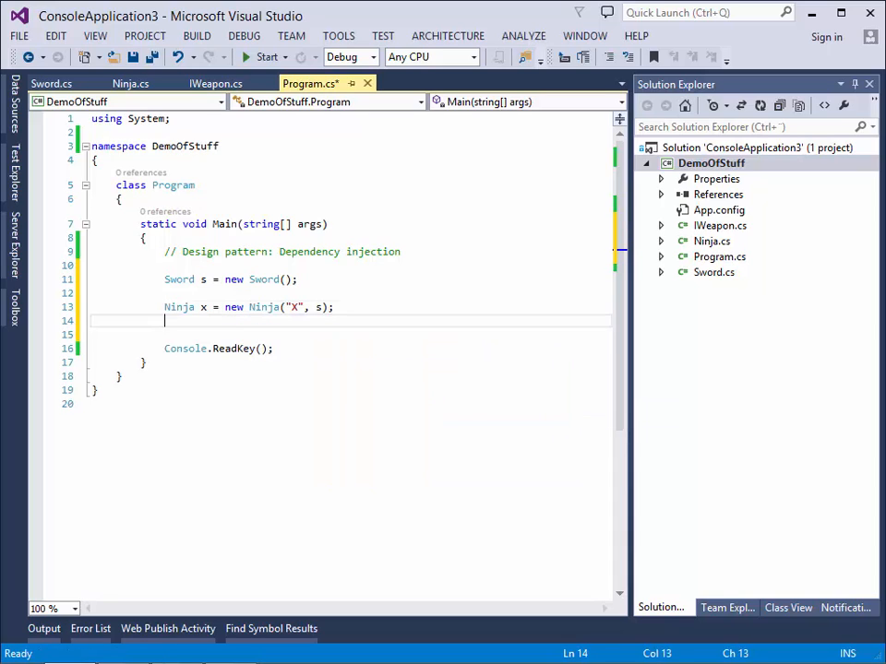
# Step: Write 'Console.WriteLine(x.Attack(10));' and save Program.cs
pyautogui.write('c')
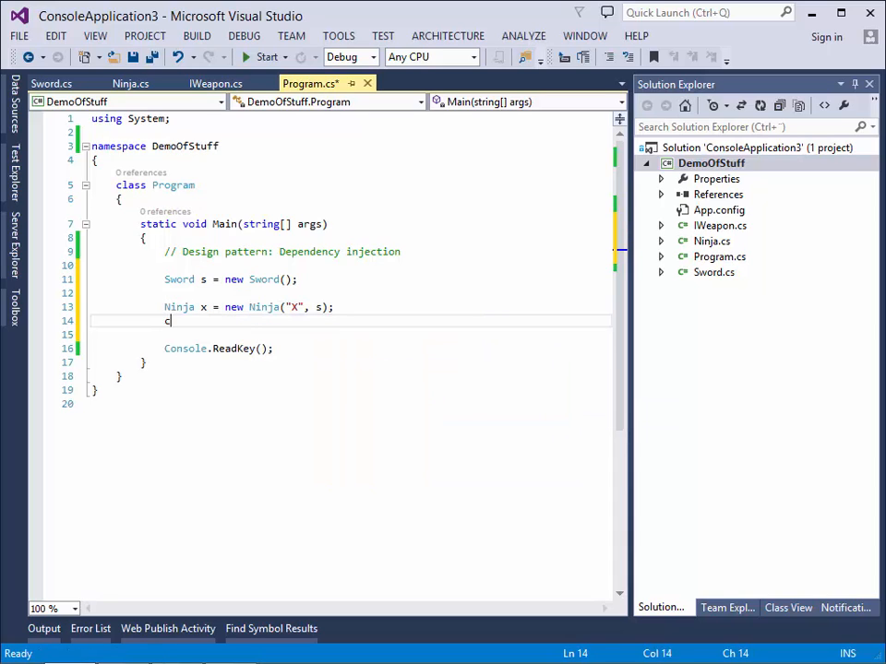
pyautogui.write('c')
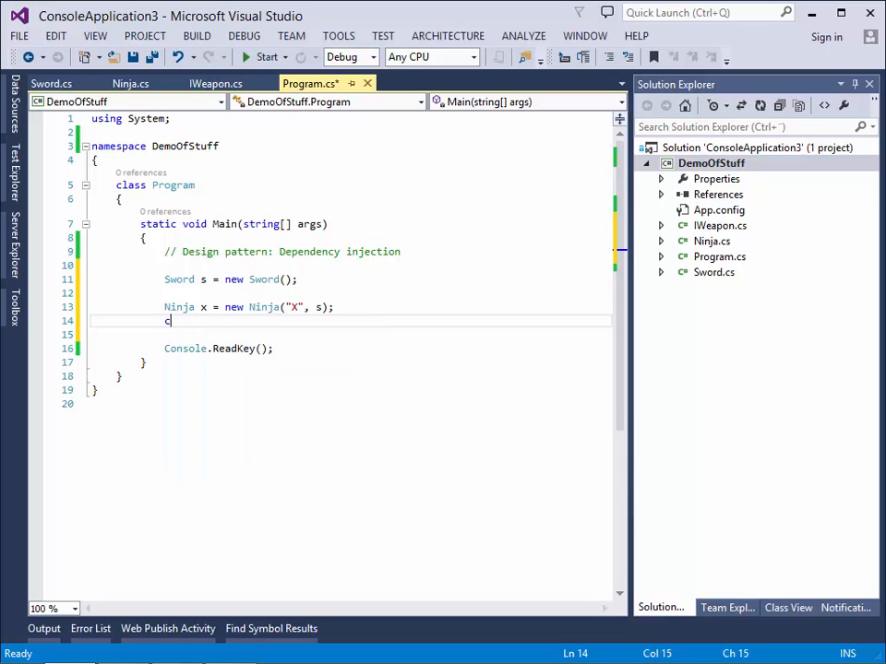
pyautogui.write('onsole')
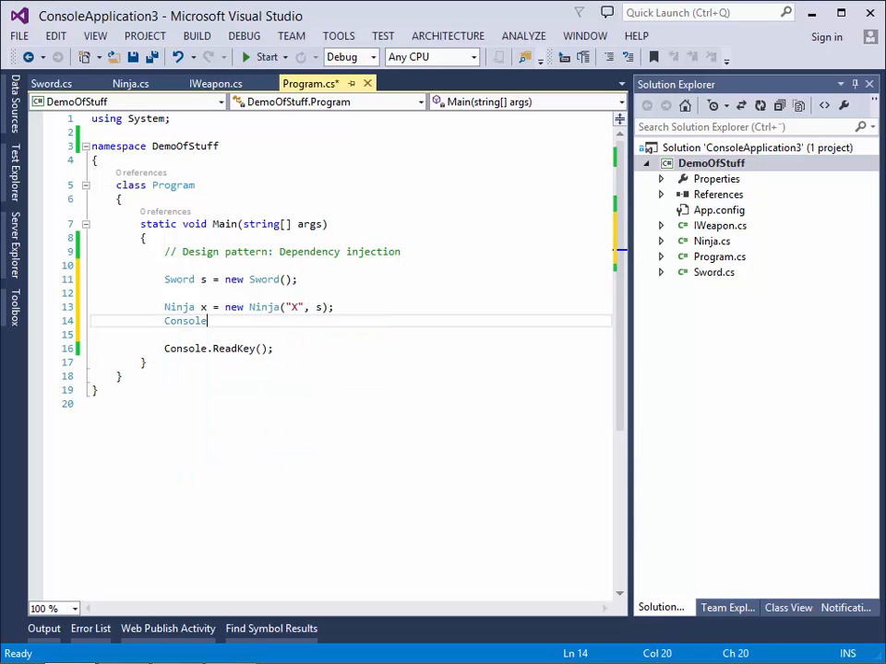
pyautogui.write('.wri')
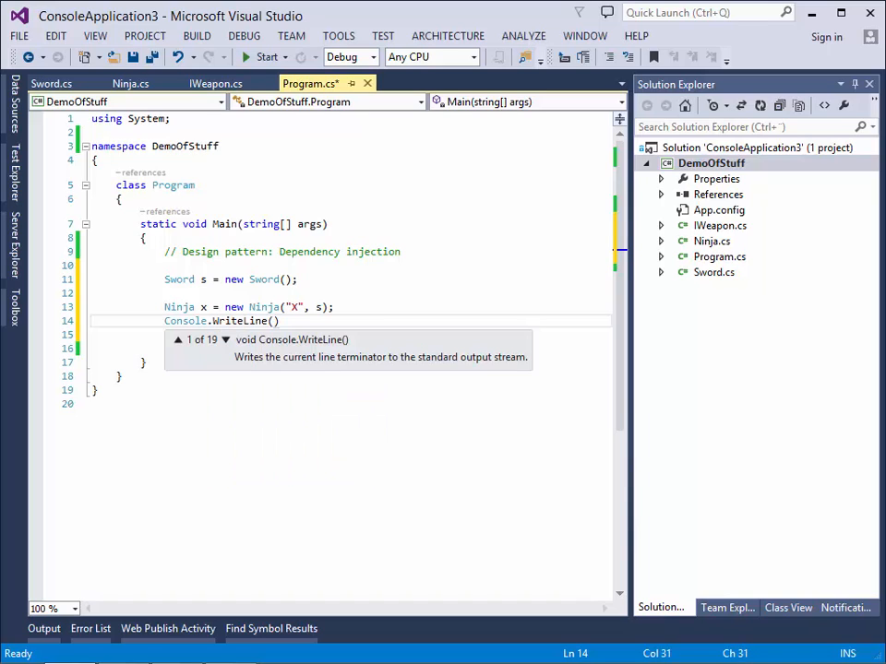
pyautogui.write('x.Attack(')
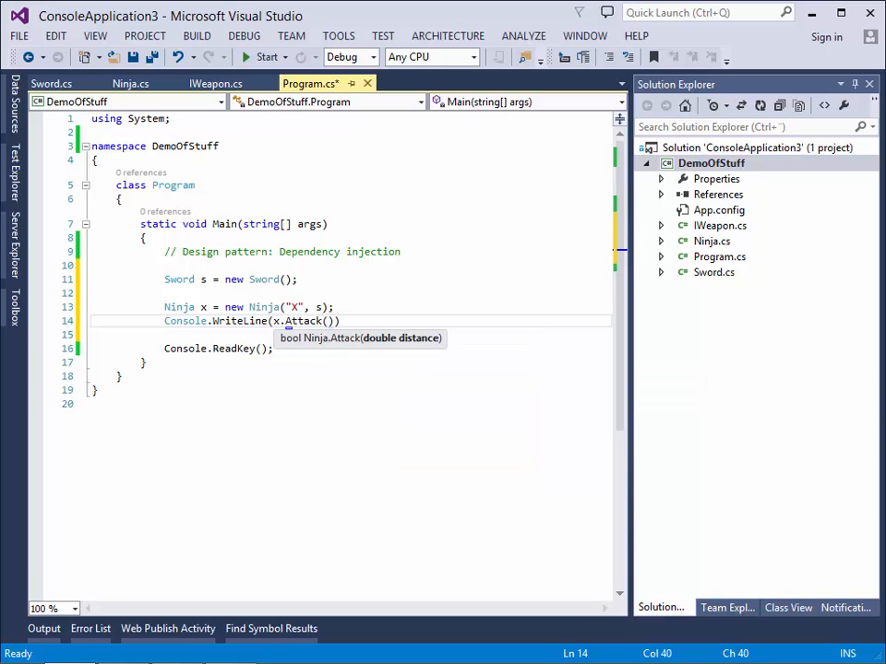
pyautogui.write('1')
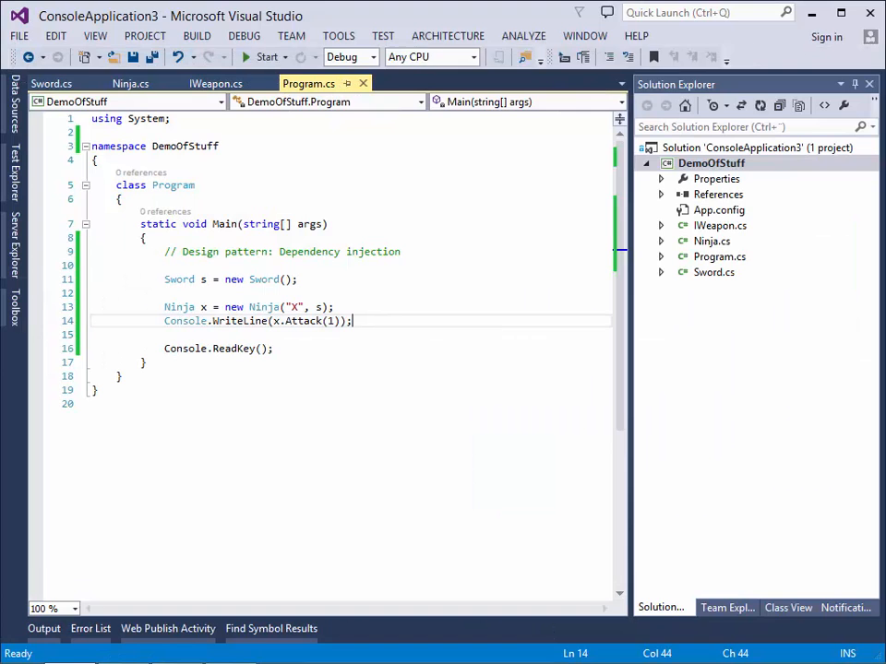
pyautogui.write('0')
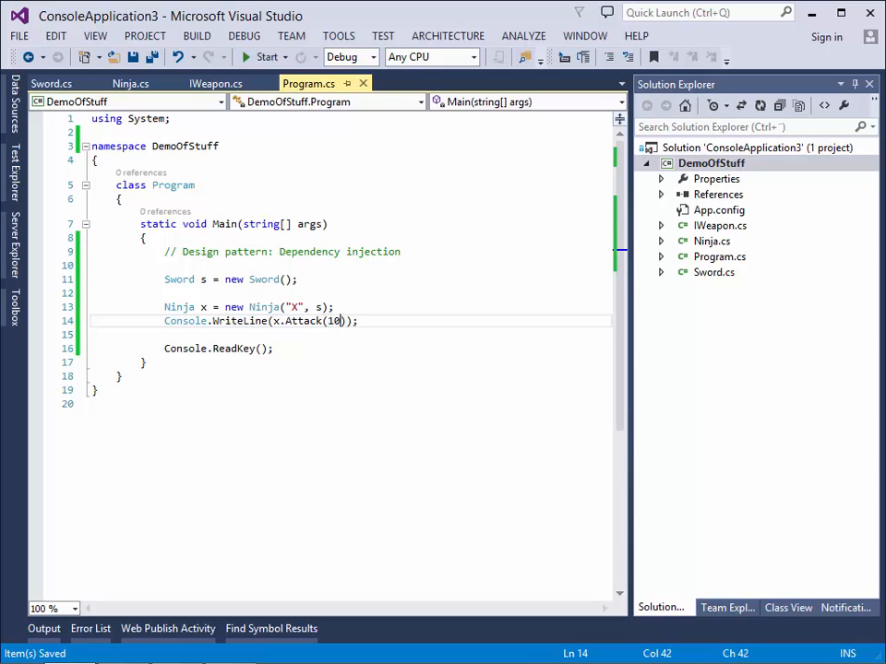
pyautogui.click(268, 55)
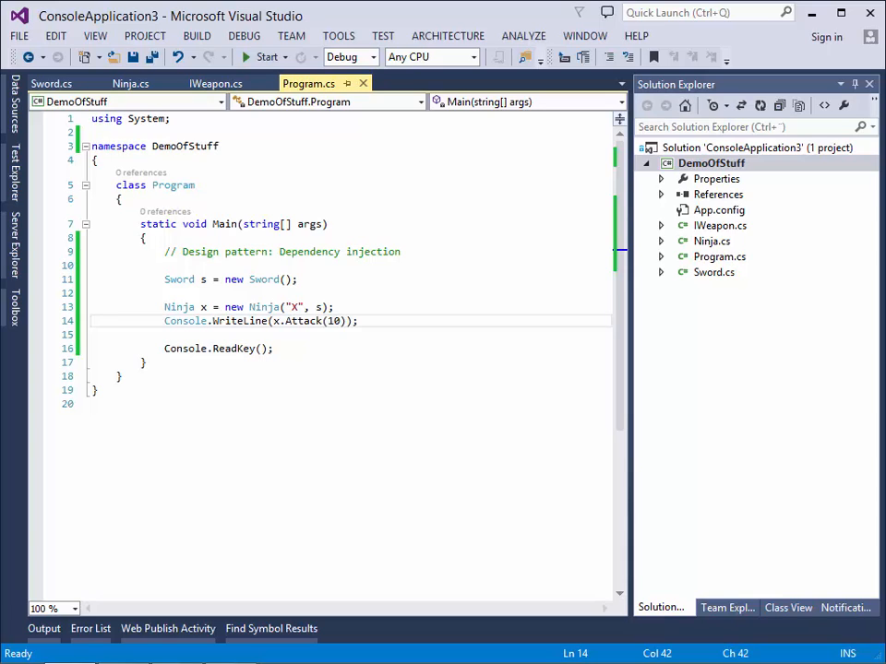
# Step: Create a new Gun class file in the DemoOfStuff project
pyautogui.rightClick(710, 162)
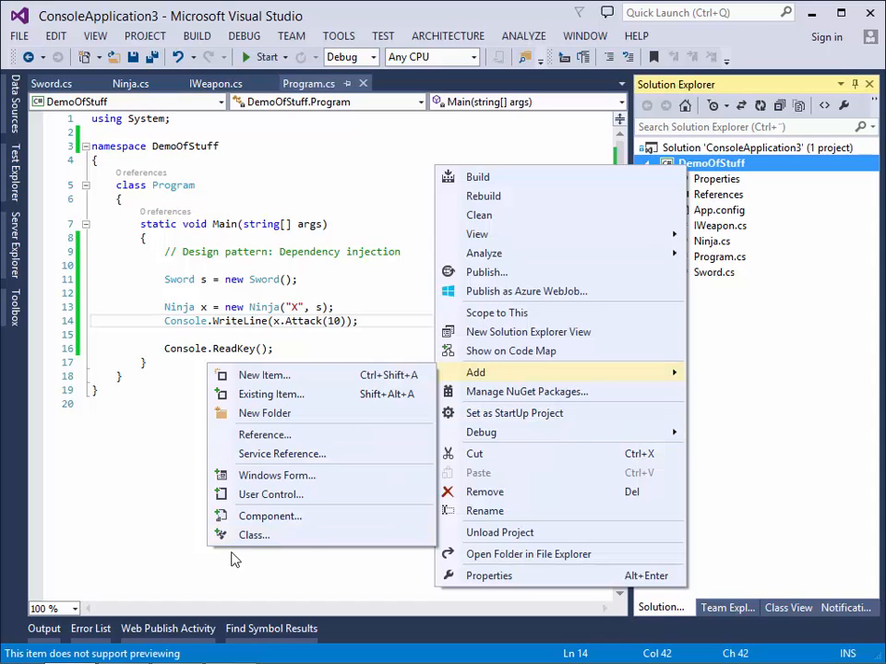
pyautogui.click(255, 536)
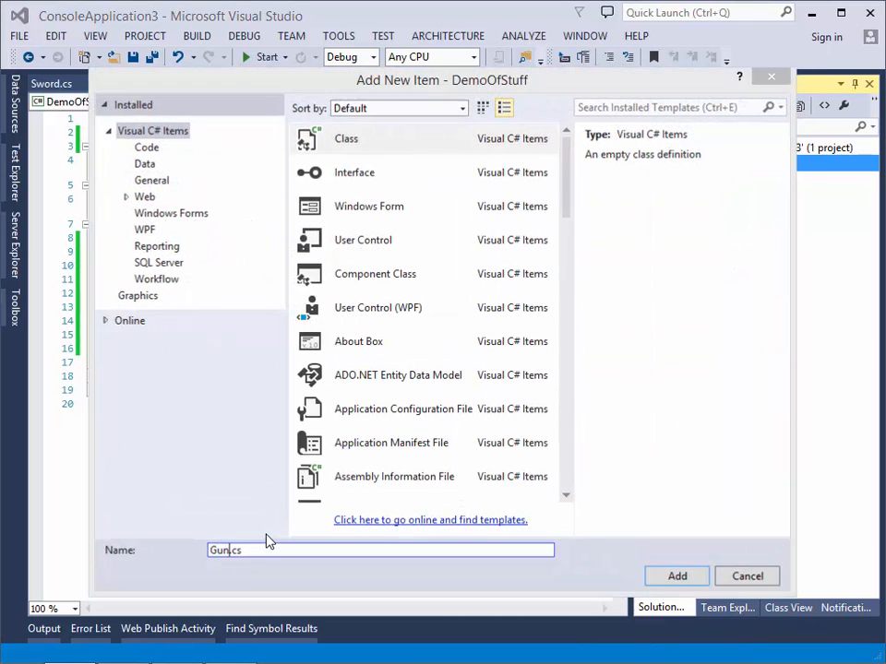
pyautogui.click(675, 576)
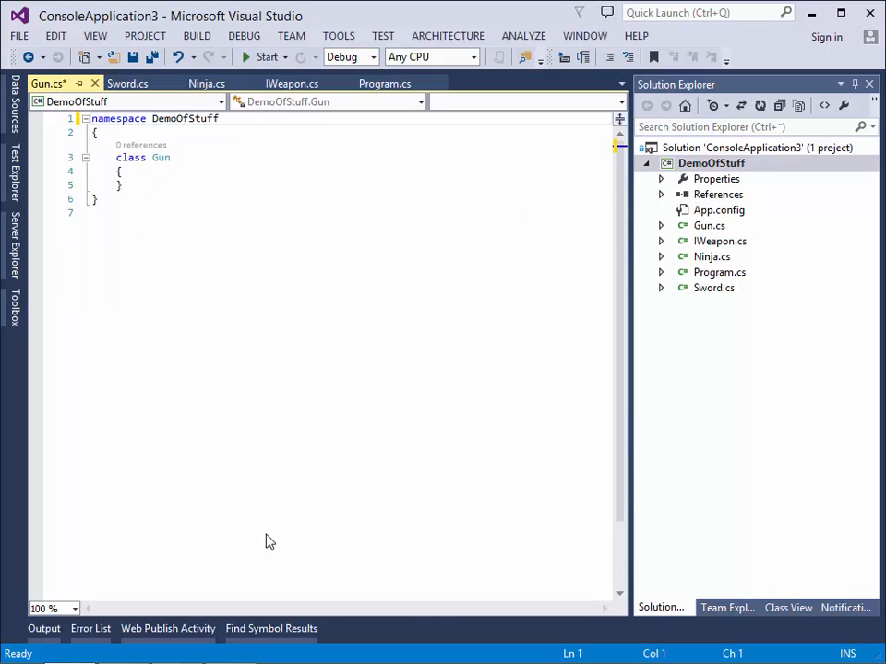
# Step: Make Gun implement IWeapon and generate stub Attack and Reload members
pyautogui.write(':')
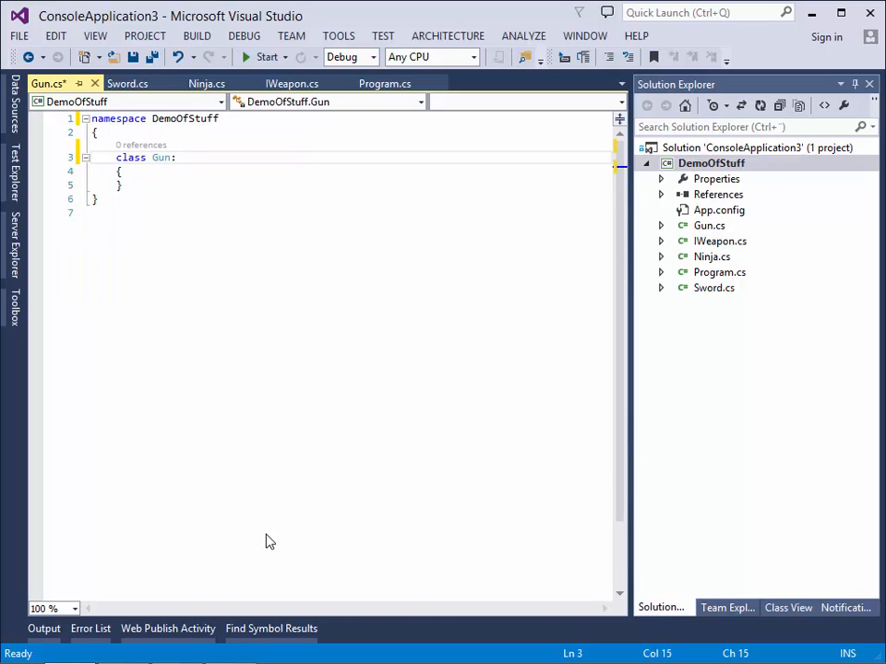
pyautogui.write('iw')
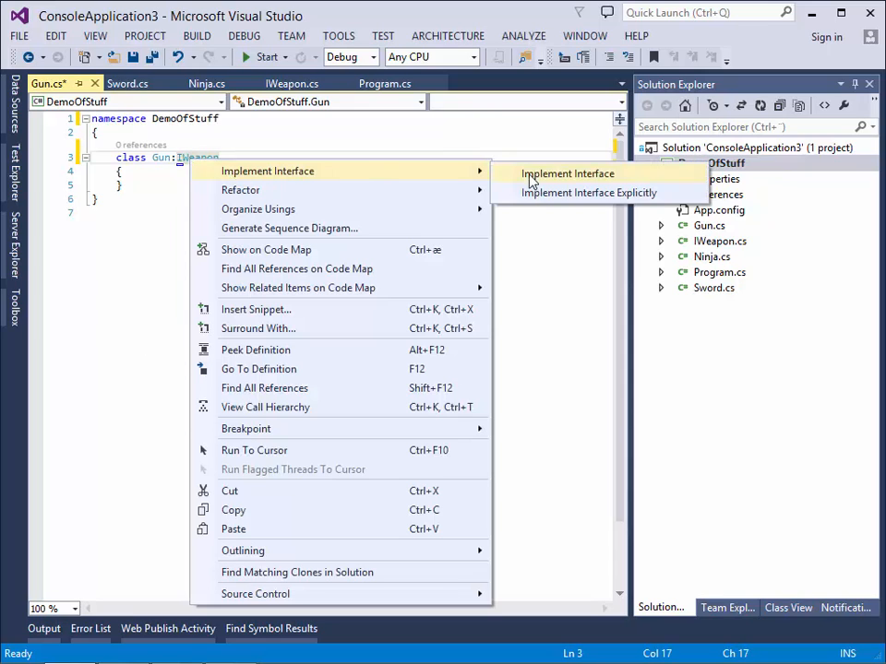
pyautogui.click(568, 173)
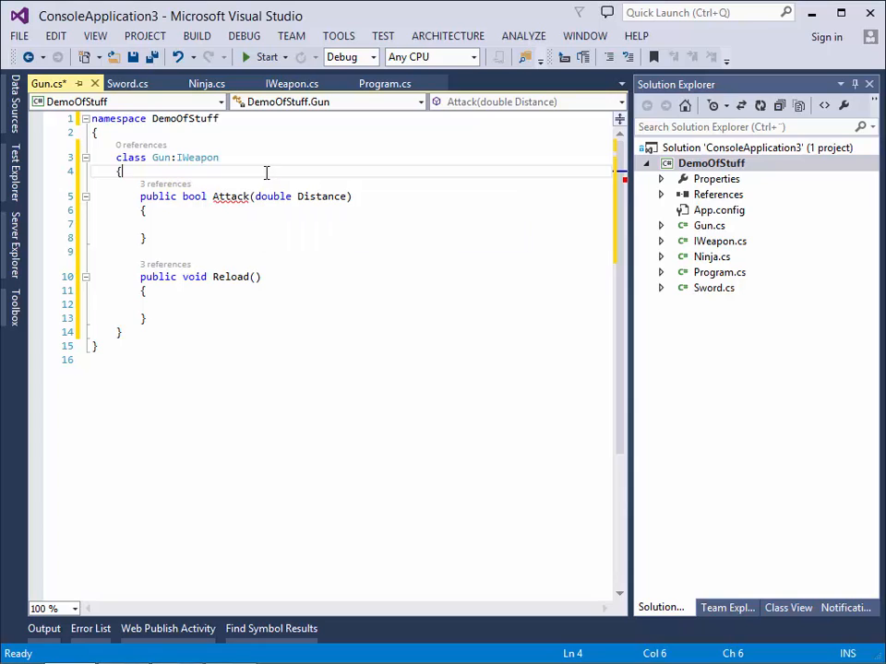
# Step: Add an int _ammunitionLeft field and a Gun constructor setting it to 6
pyautogui.write('int _ammunitionLeft;')
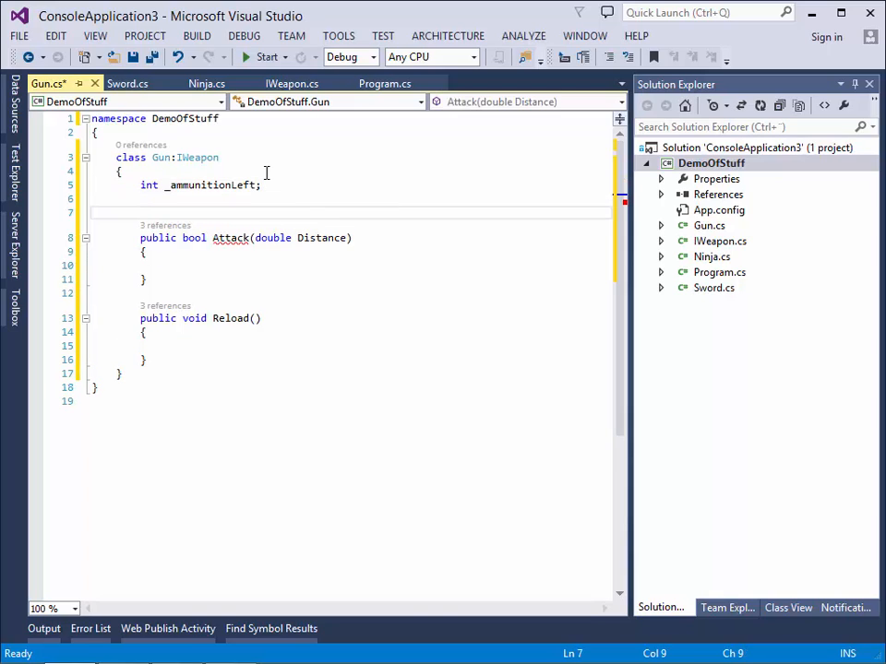
pyautogui.write('pub')
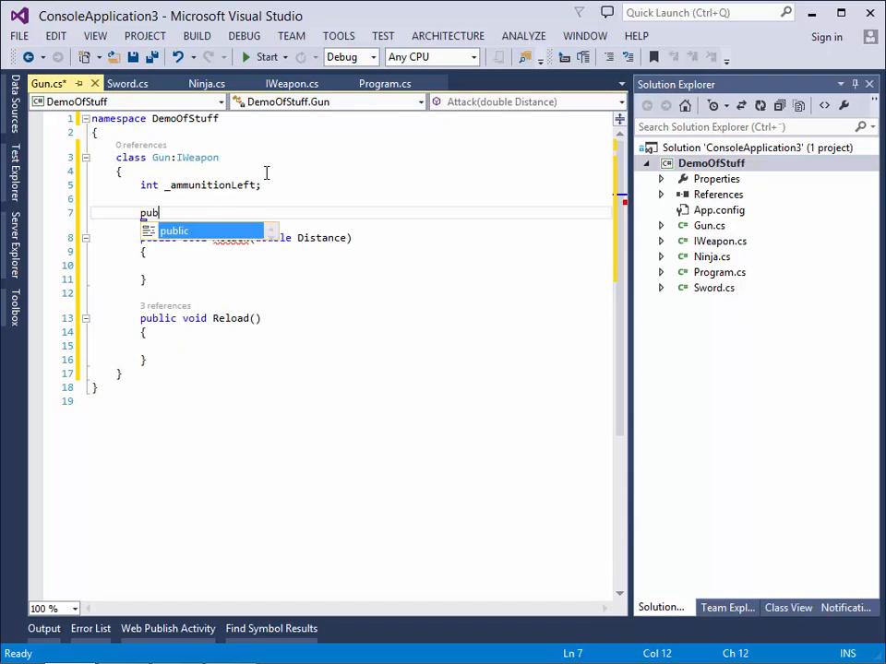
pyautogui.write('lic Gun')
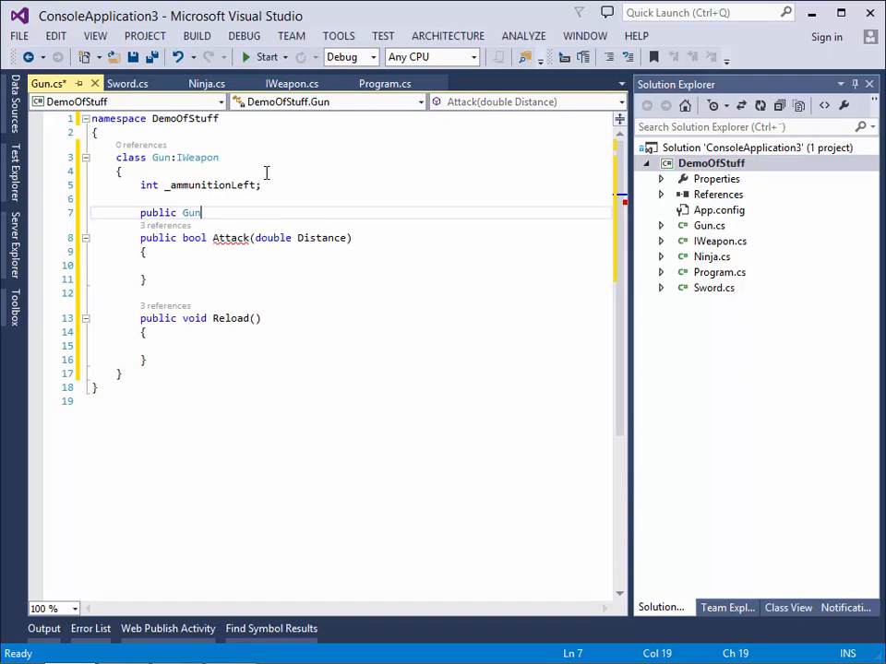
pyautogui.write('()')
pyautogui.write('{')
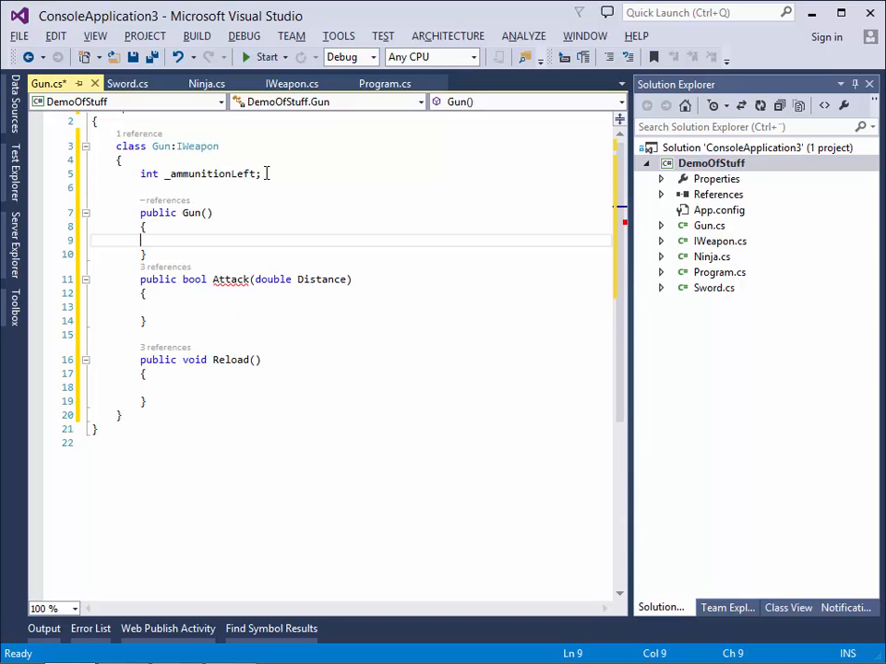
pyautogui.write('_ammunitionLeft')
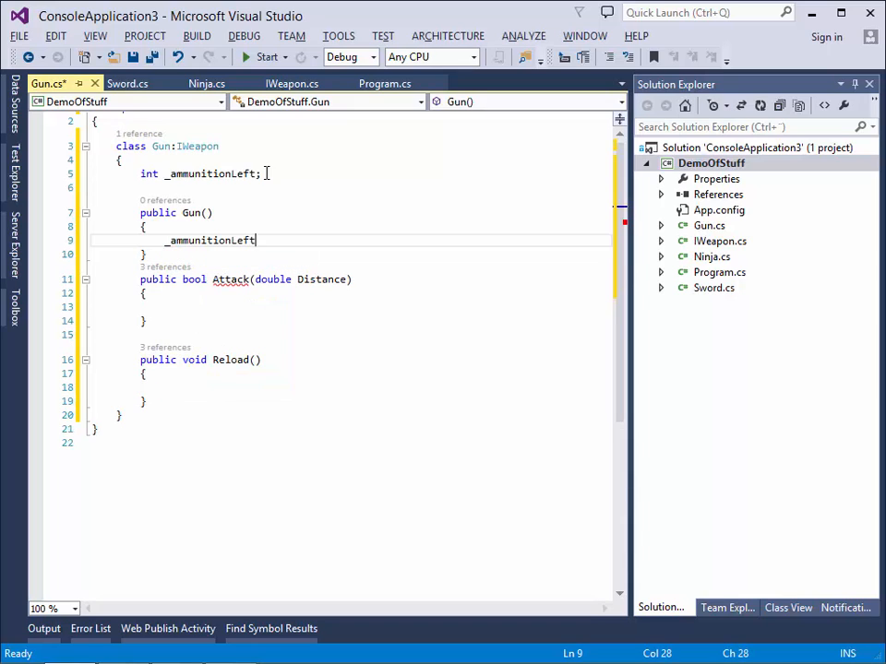
pyautogui.write('= 6;')
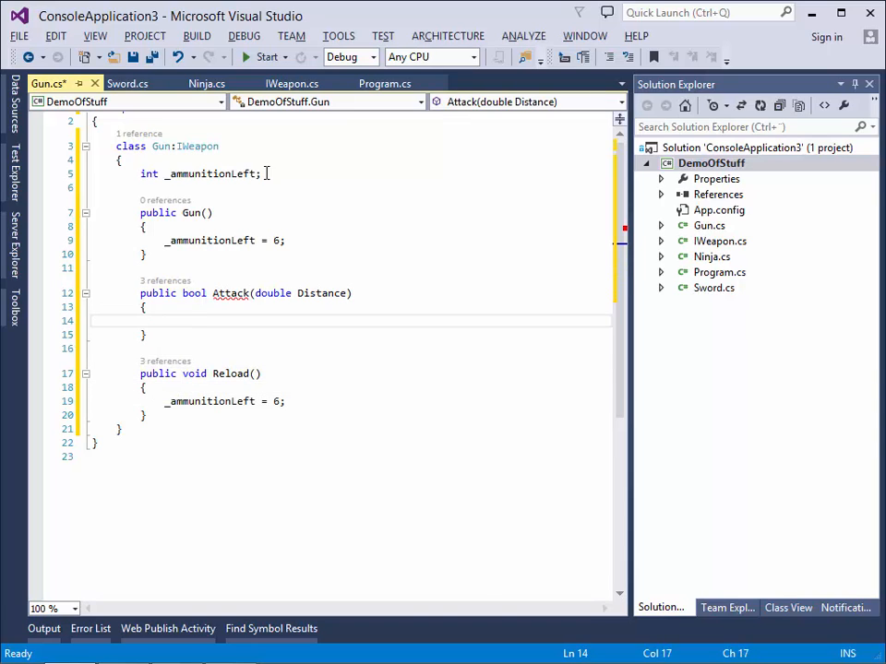
# Step: In Attack, check _ammunitionLeft against 0, returning early otherwise decrementing it
pyautogui.click(164, 322)
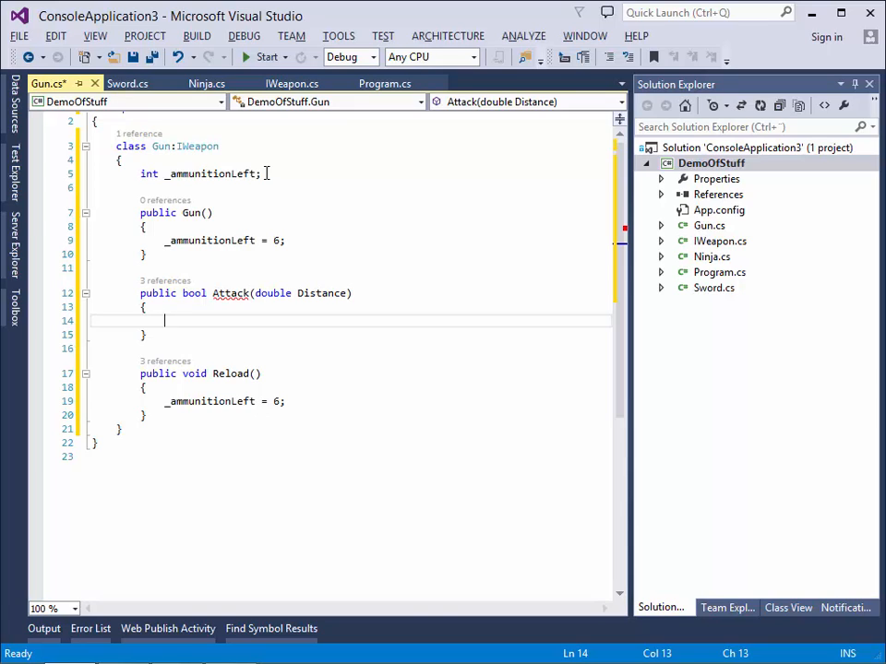
pyautogui.write('if(')
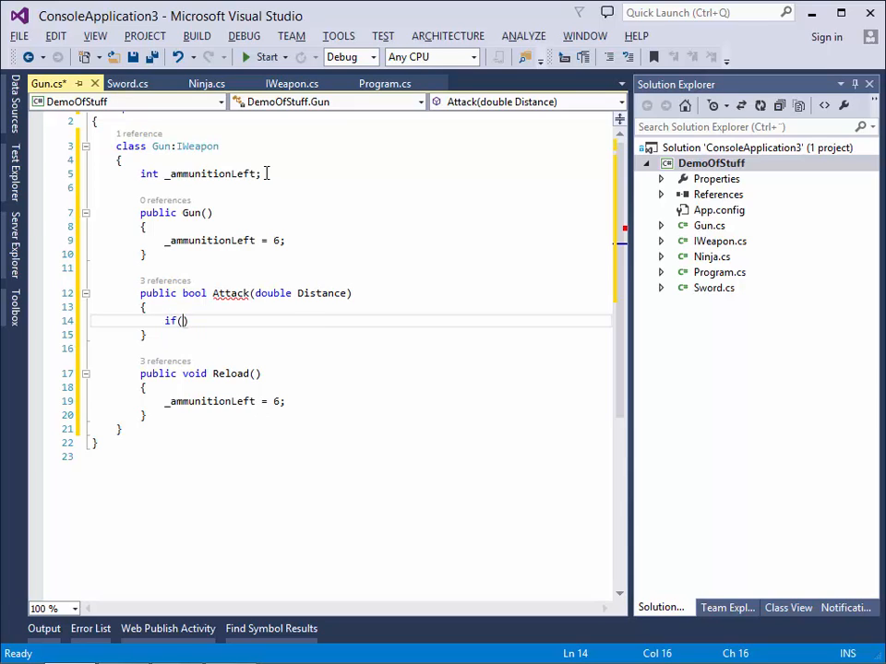
pyautogui.write('_ammunitionLeft >')
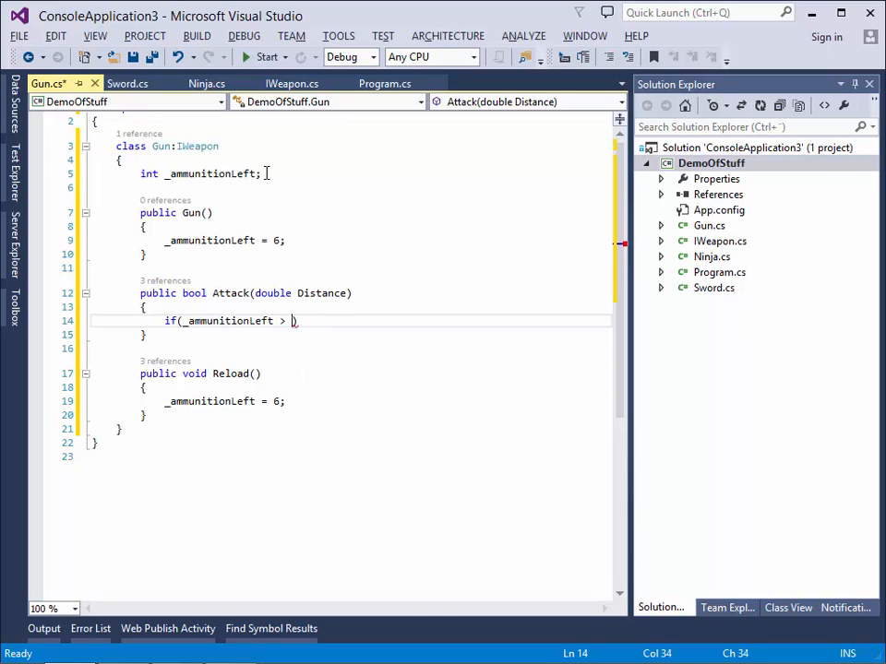
pyautogui.write('0')
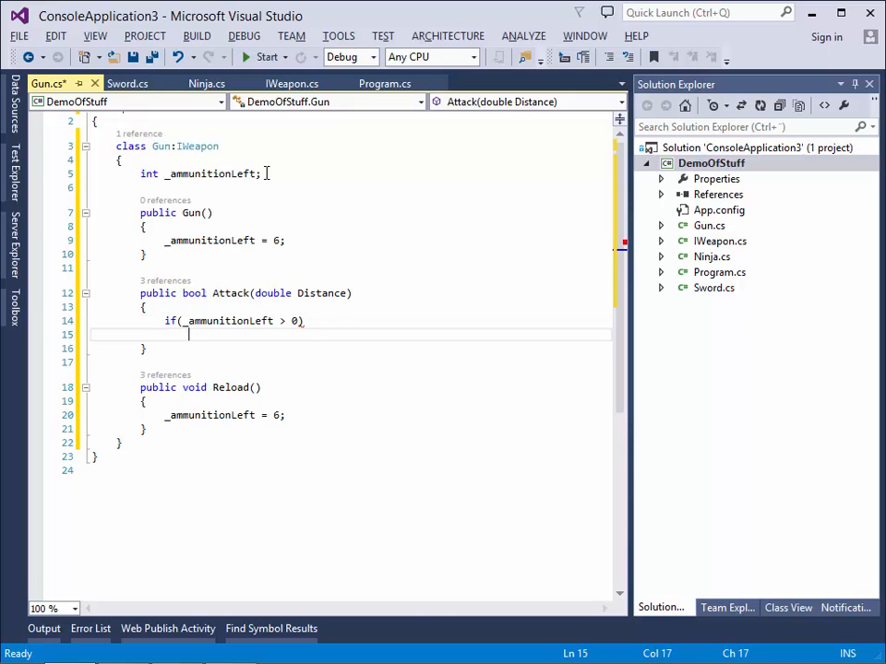
pyautogui.write('{')
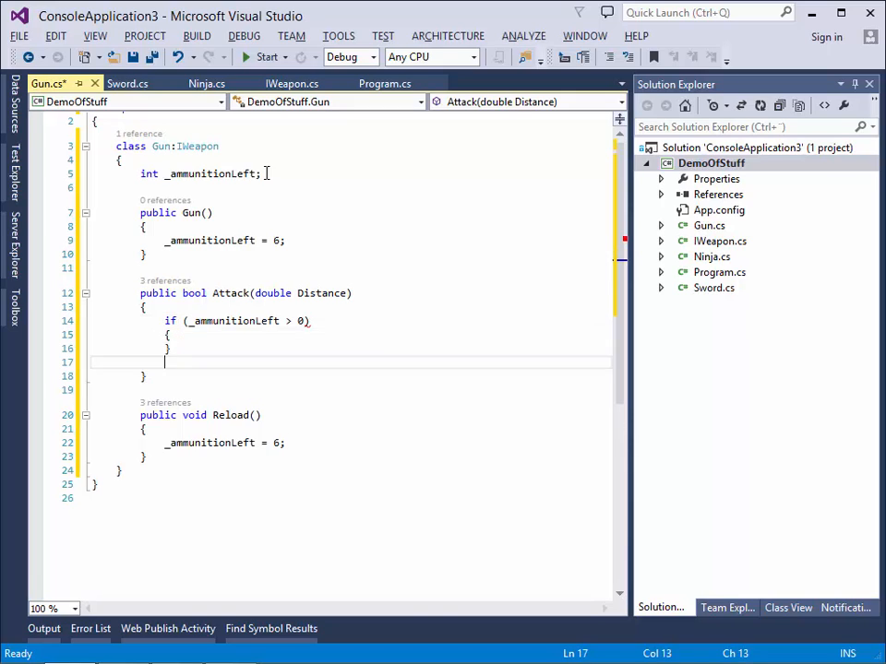
pyautogui.write('else')
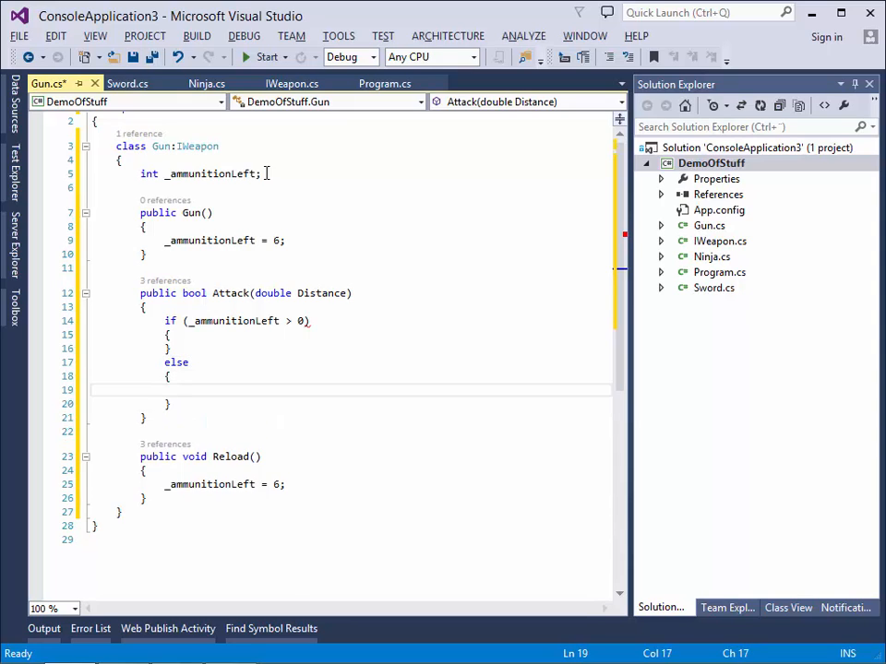
pyautogui.write('return false;')
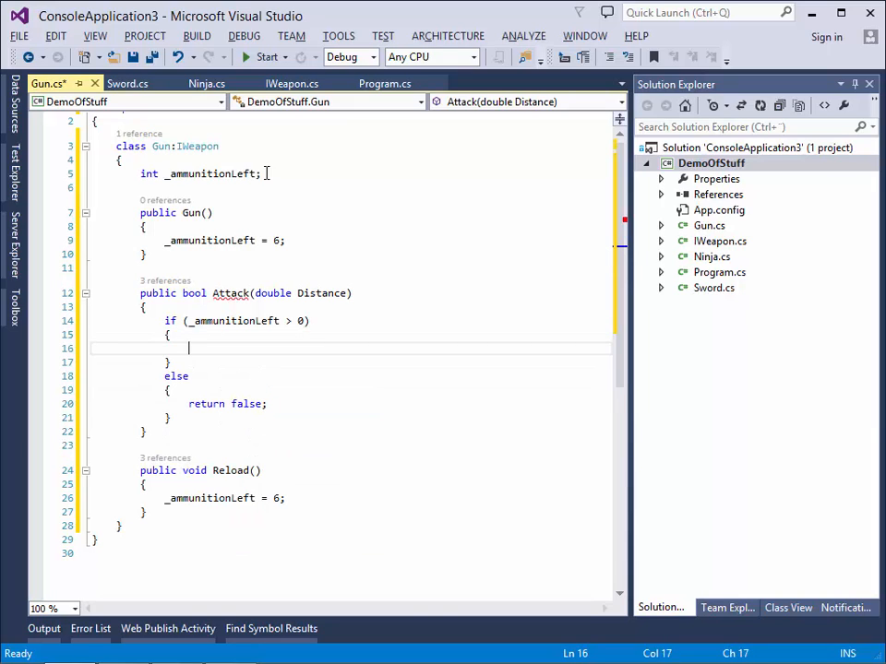
pyautogui.write('U')
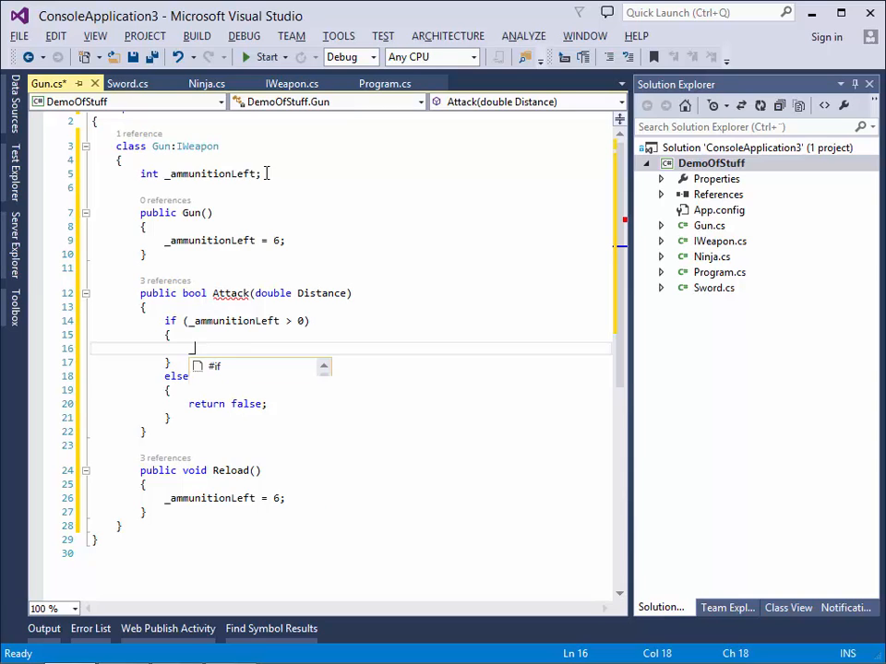
pyautogui.write('_ammunitionLeft--;')
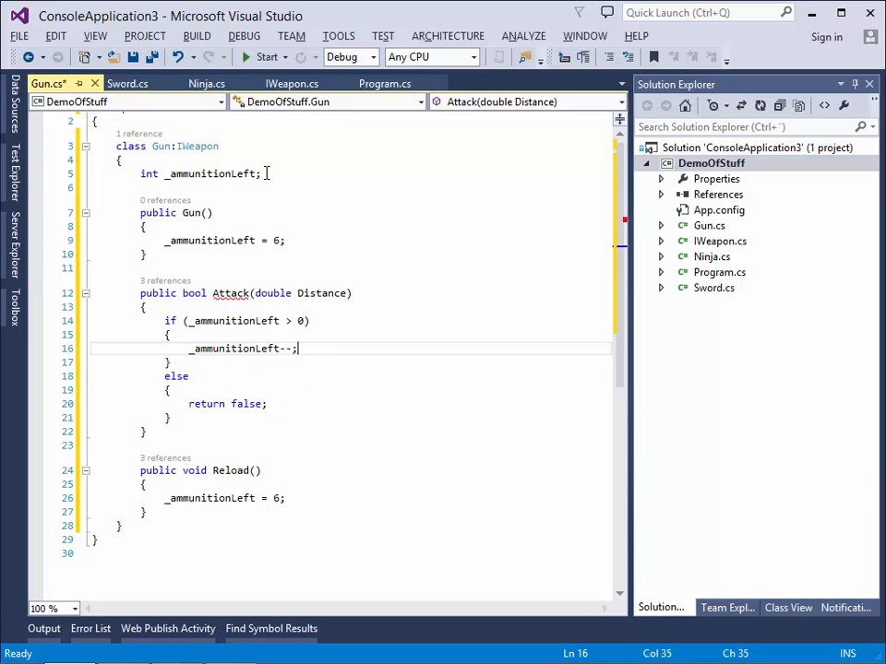
pyautogui.press('enter')
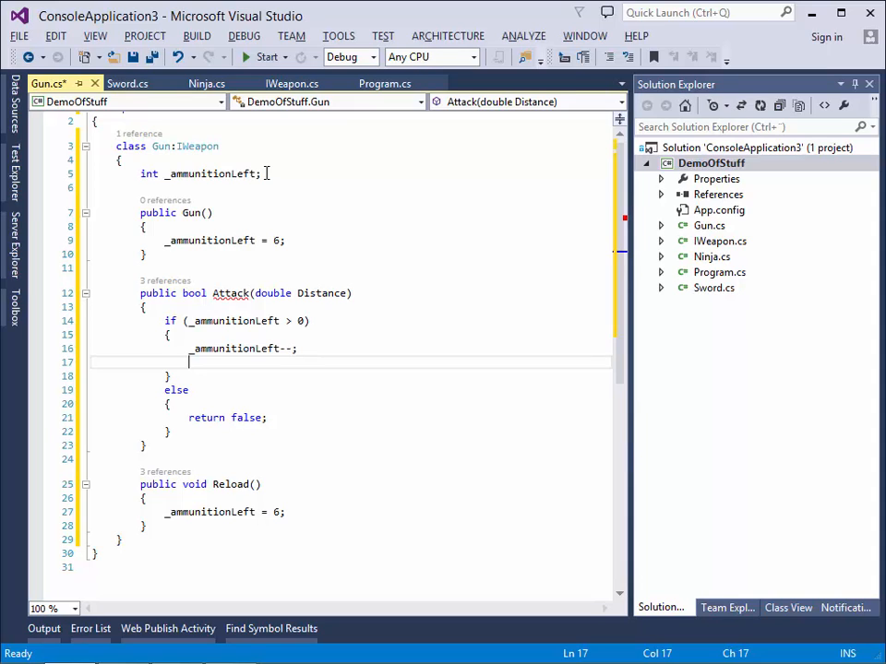
# Step: Return true when Distance is under 25, else false, and save Gun.cs
pyautogui.write('if(')
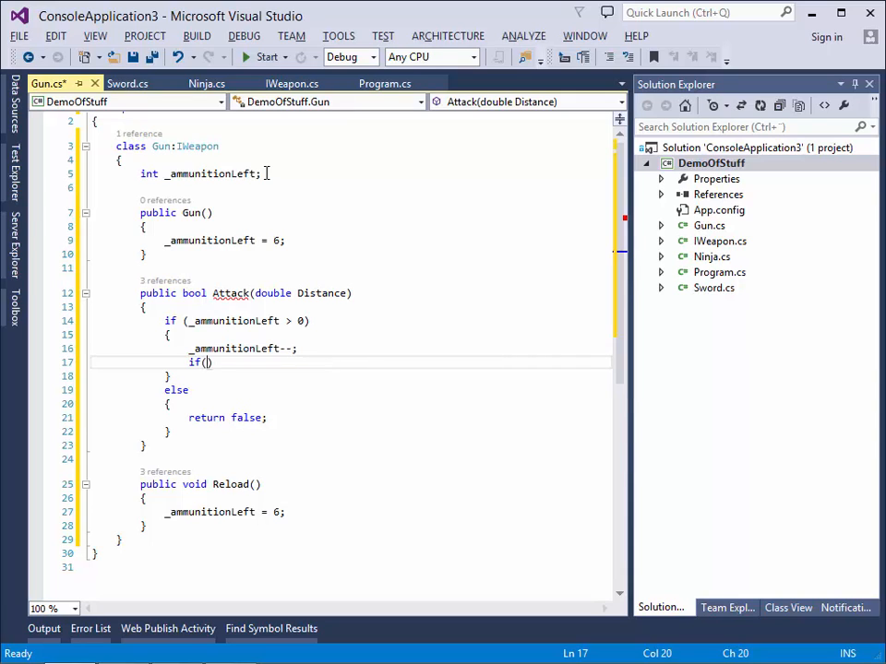
pyautogui.write('di')
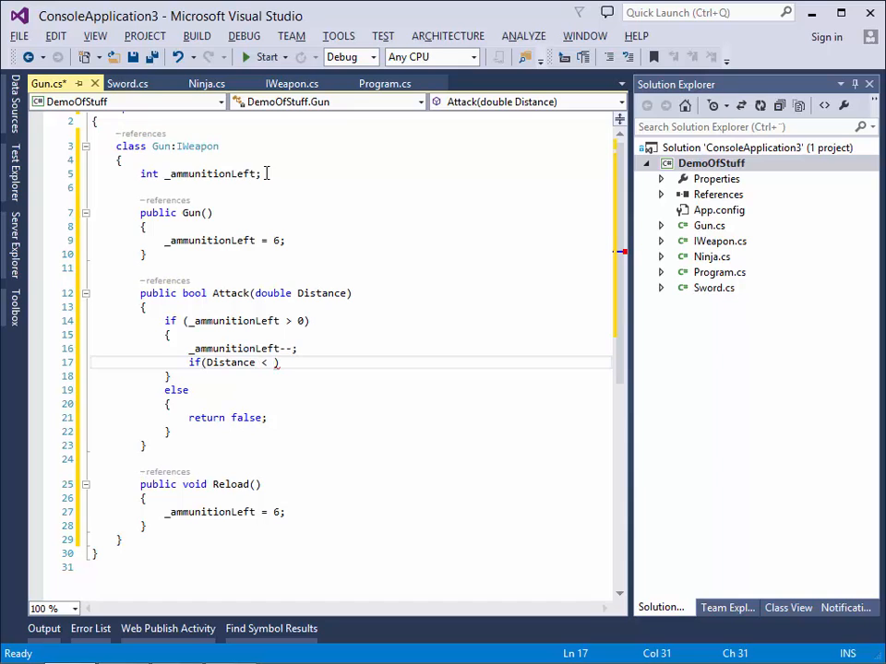
pyautogui.write('25')
pyautogui.write('{')
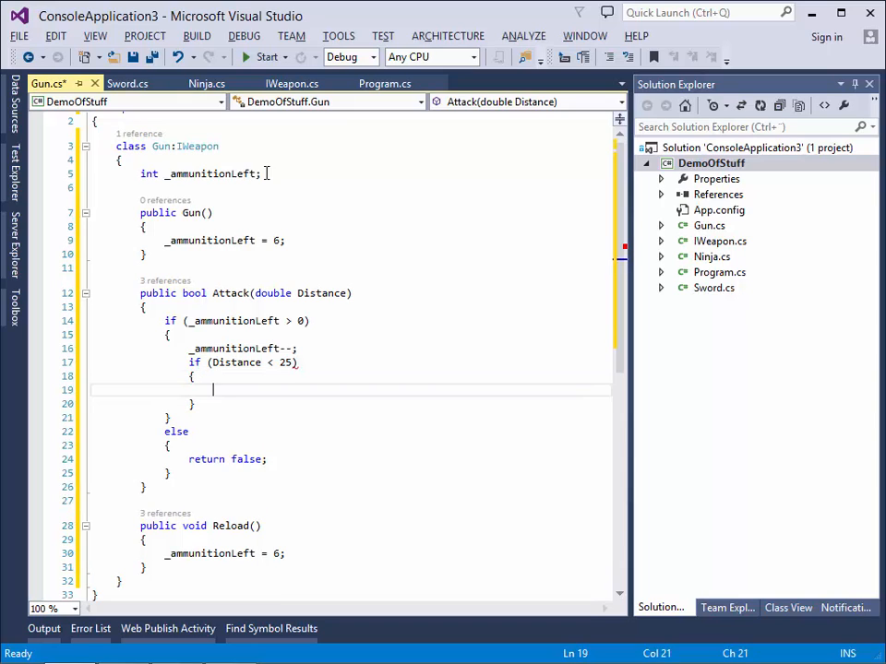
pyautogui.write('return')
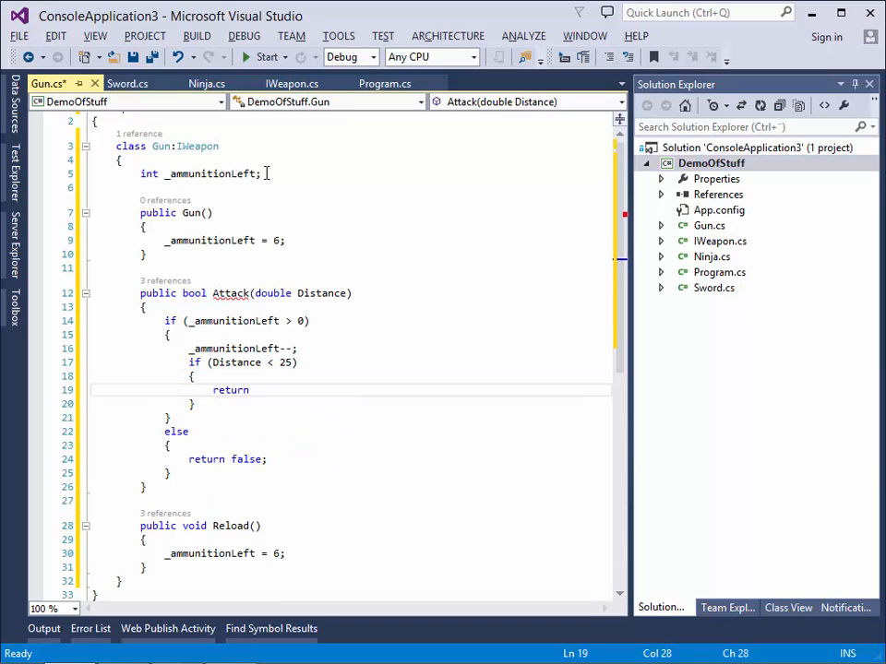
pyautogui.write('true;')
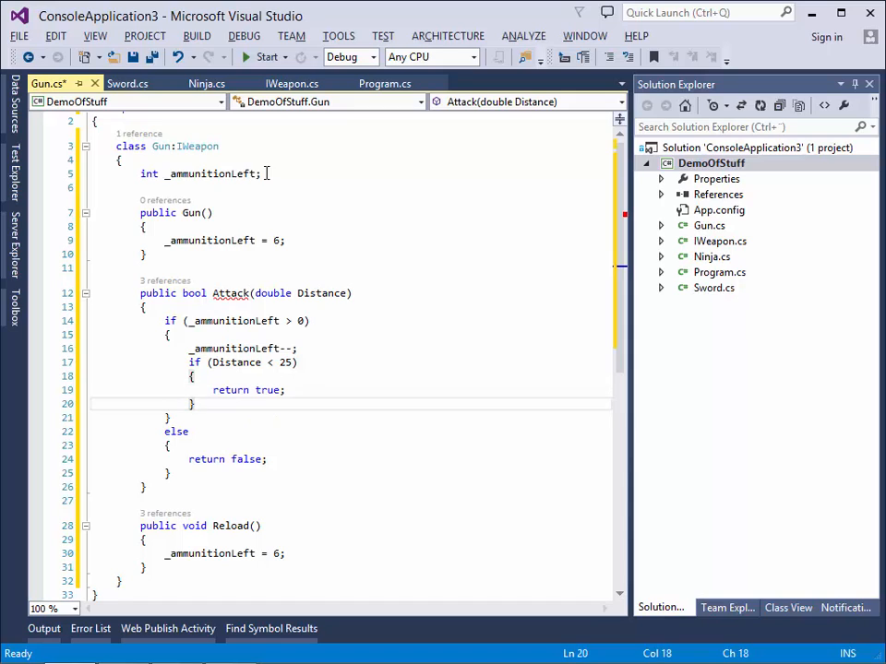
pyautogui.write('else')
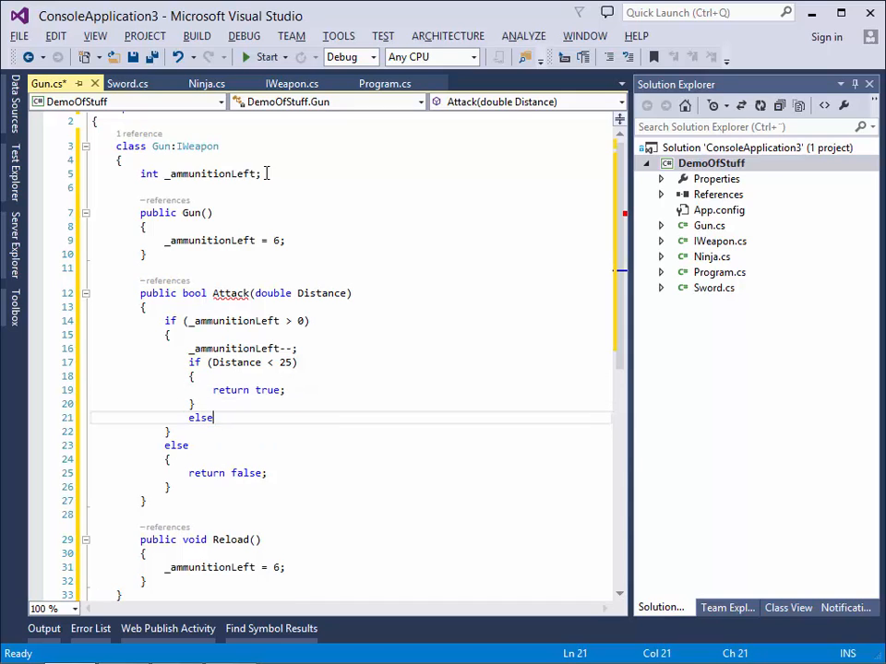
pyautogui.write('{')
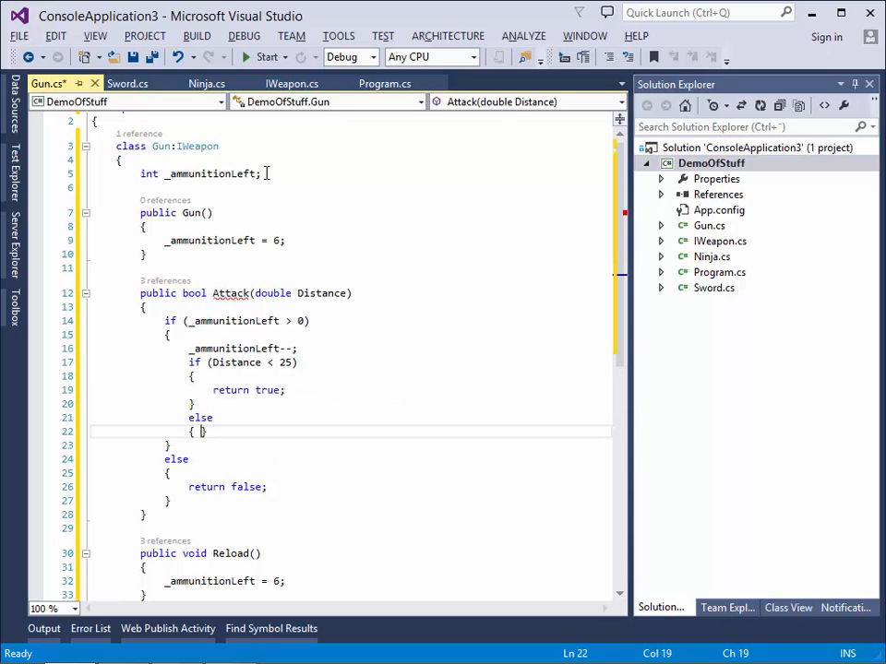
pyautogui.write('return false;')
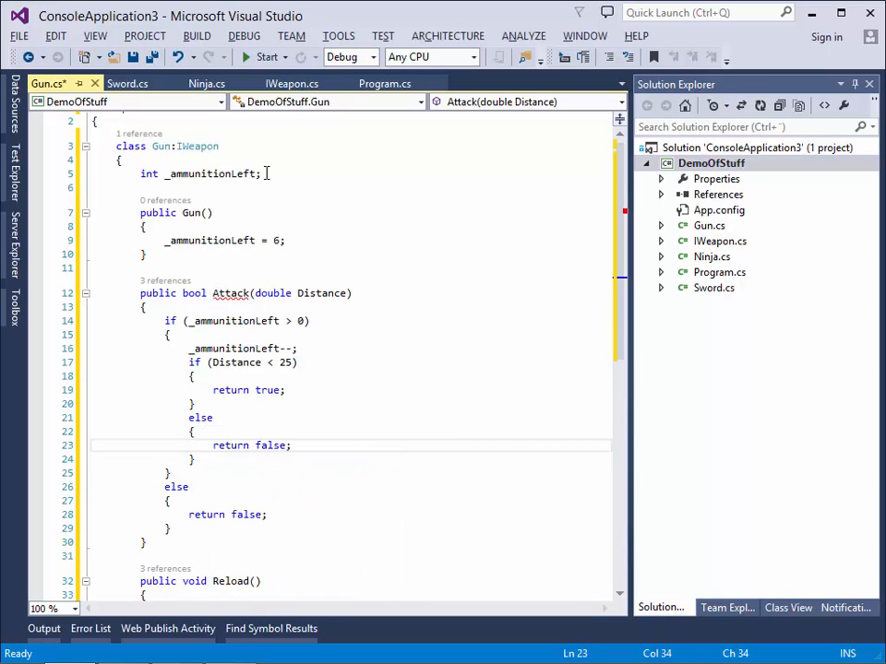
pyautogui.press('ctrl+s')
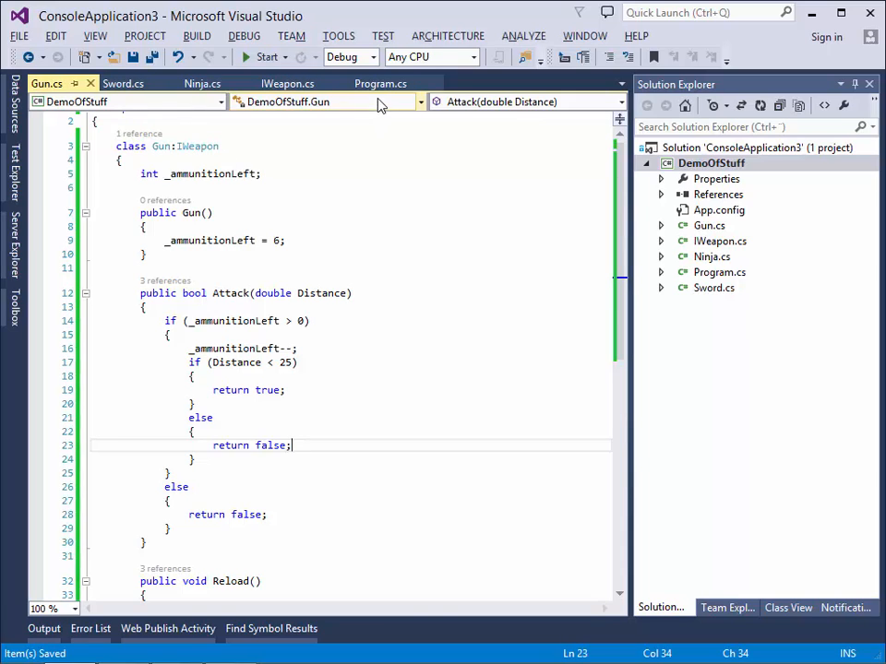
# Step: In Main create a Gun, pass it to the Ninja, set Attack argument to 30, save
pyautogui.click(380, 83)
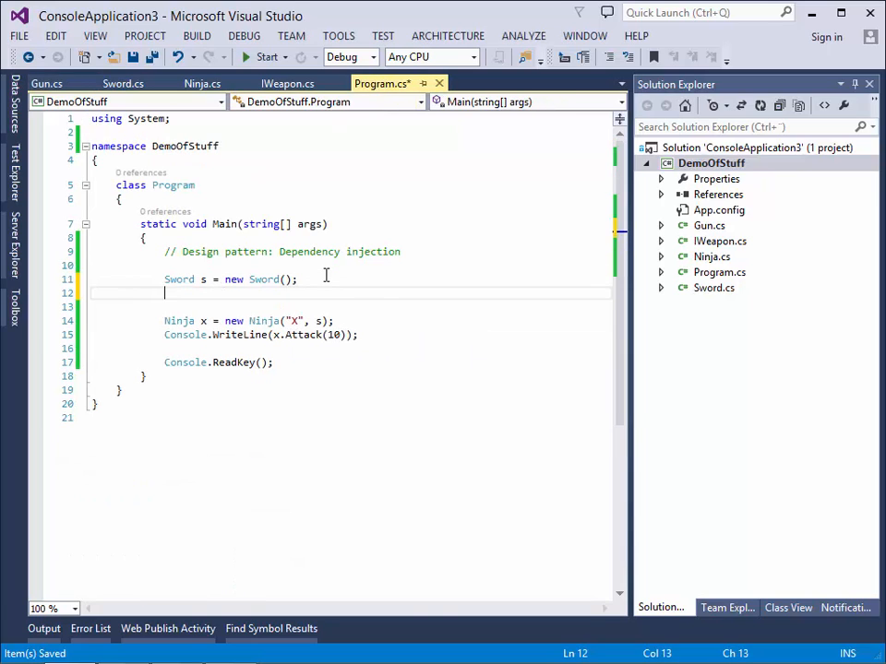
pyautogui.write('Gun g = new Gun();')
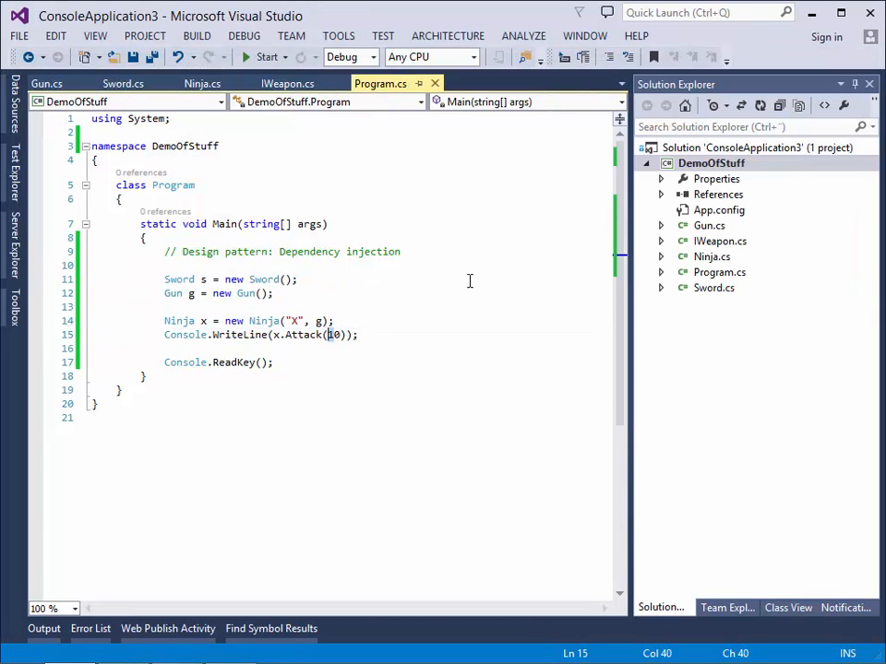
pyautogui.write('3')
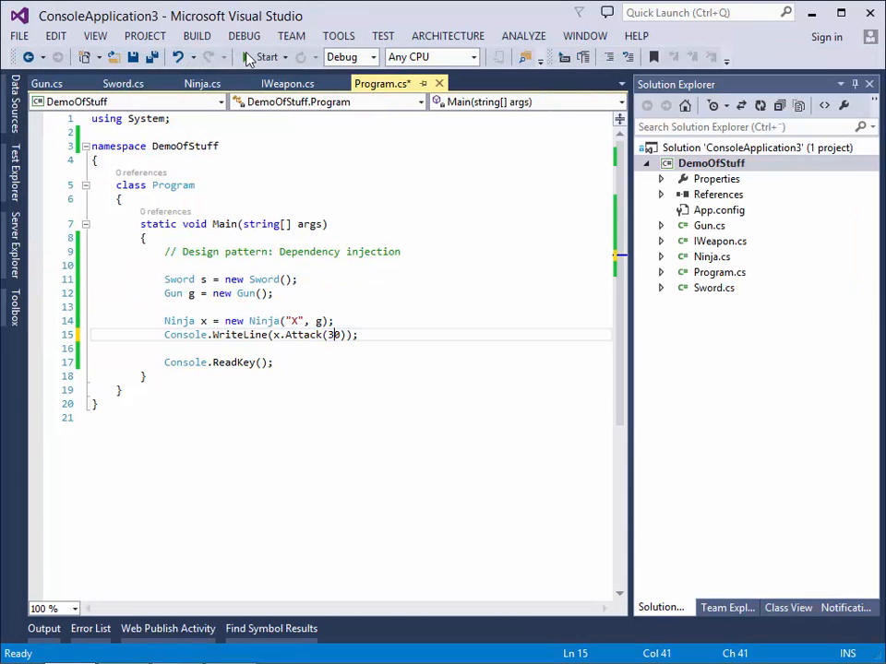
pyautogui.click(265, 56)
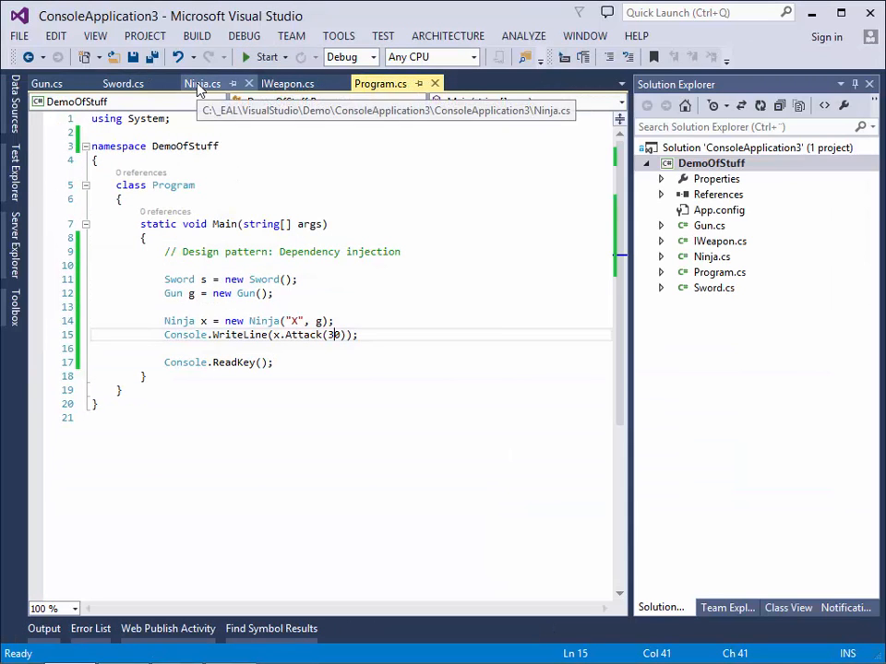
# Step: In Ninja.cs add public void ChangeWeapon(IWeapon NewCurrentWeapon) assigning _currentWeapon
pyautogui.click(203, 83)
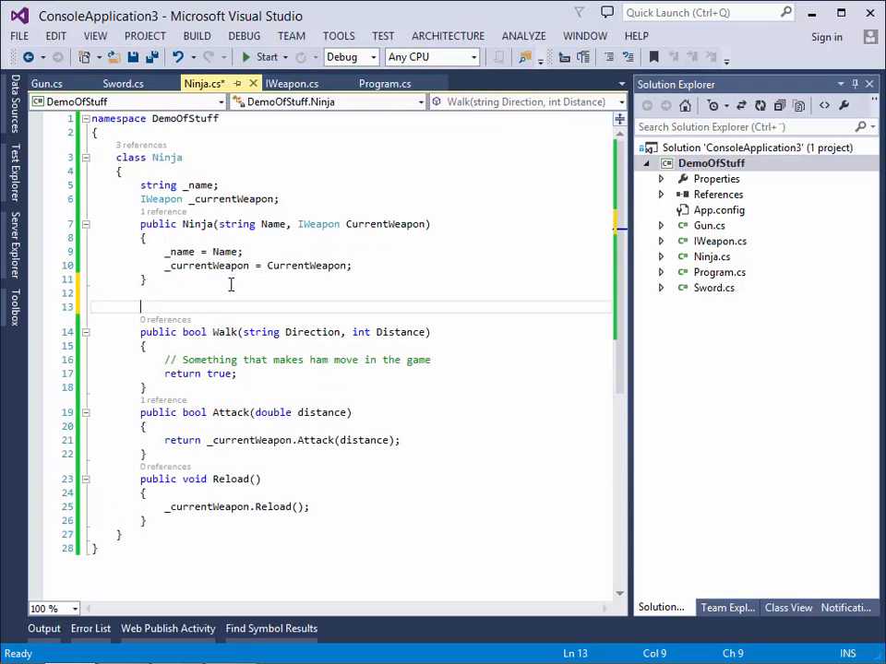
pyautogui.write('public')
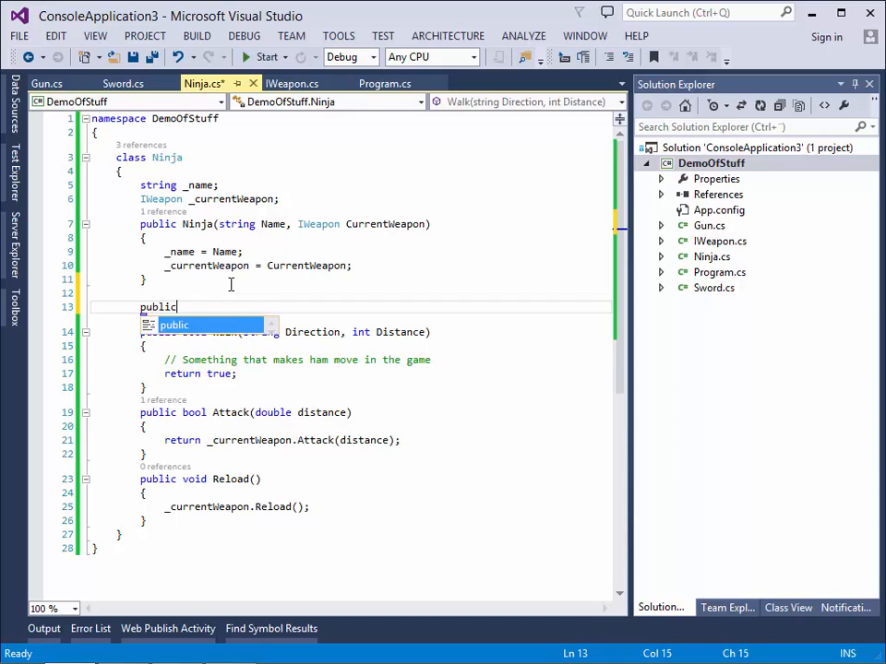
pyautogui.write('void')
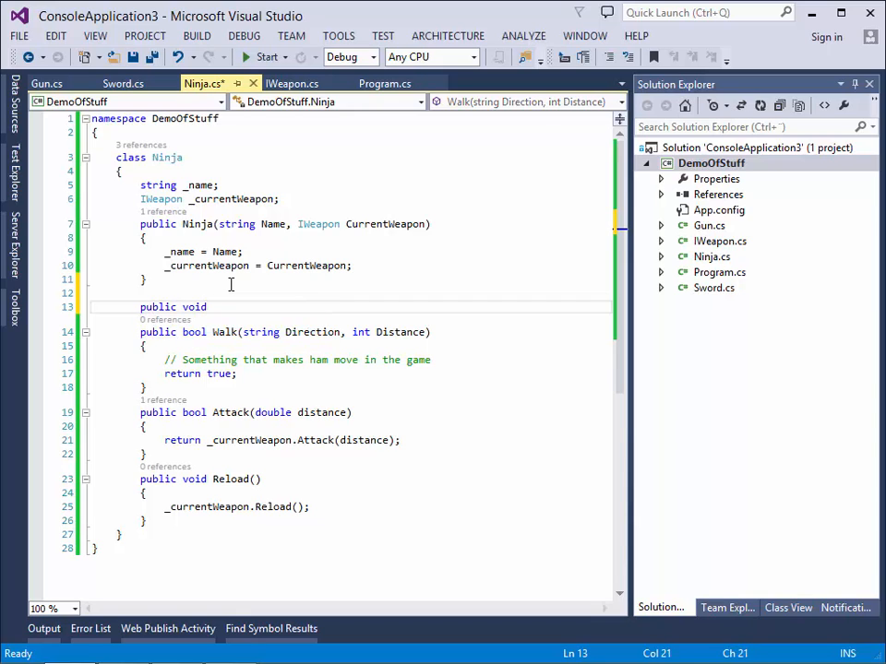
pyautogui.write('ChangeWeapon')
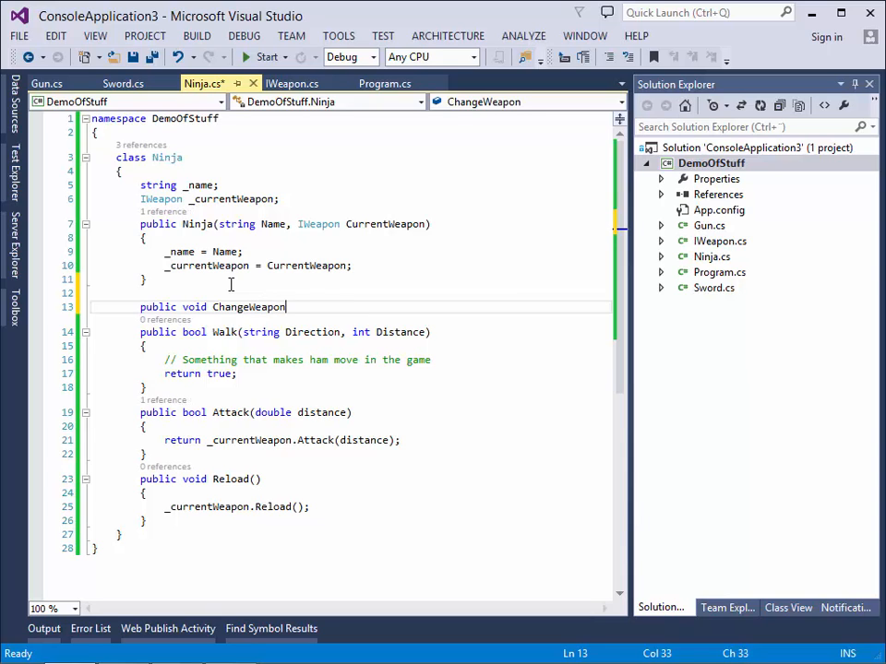
pyautogui.write('()')
pyautogui.write('{ ')
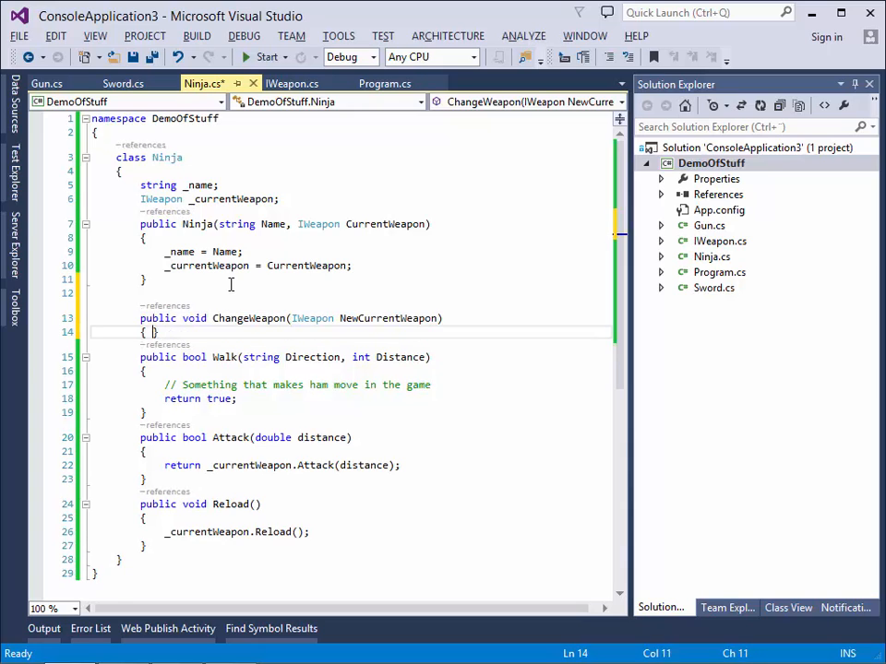
pyautogui.write('_c')
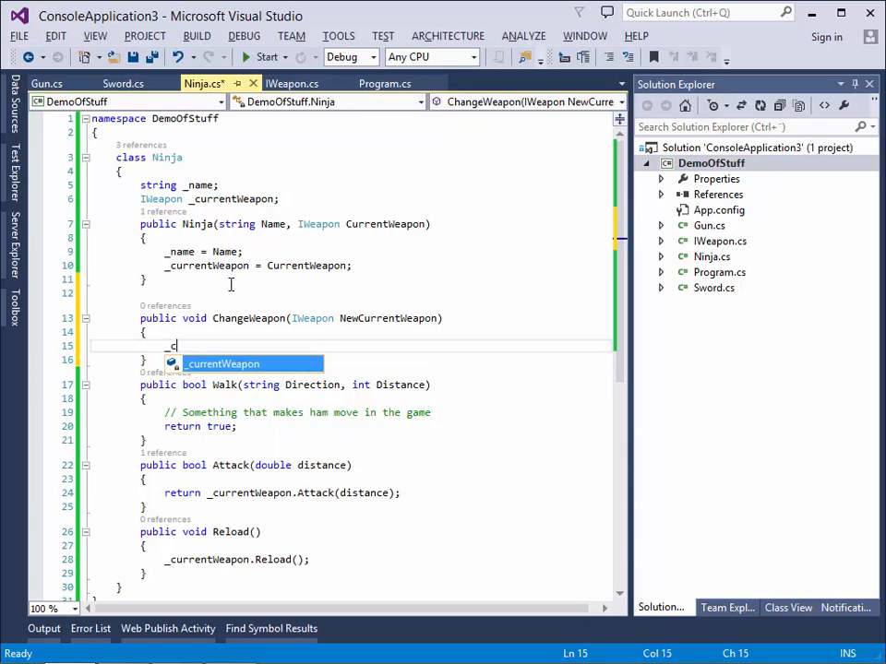
pyautogui.write('currentWeapon =')
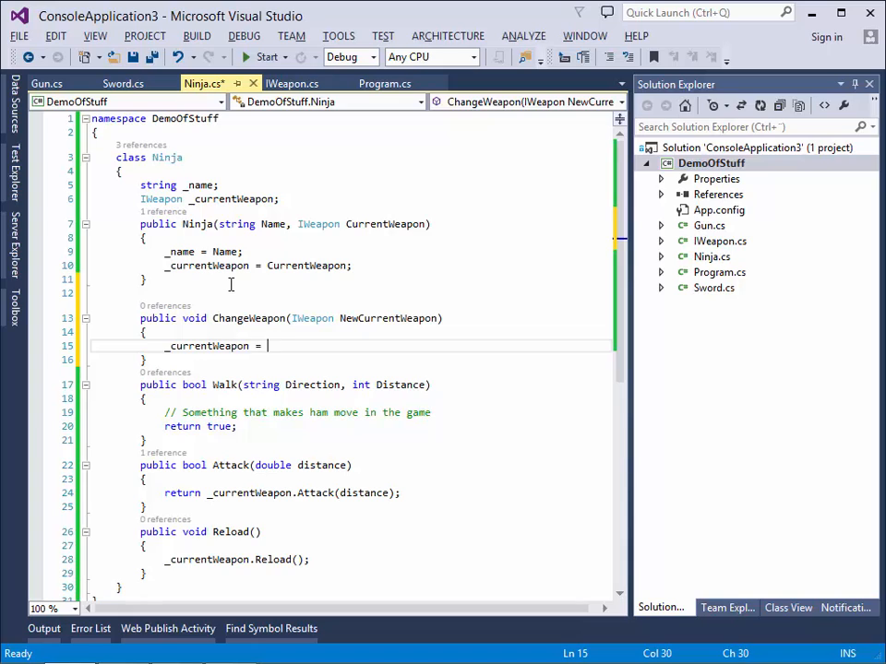
pyautogui.write('new')
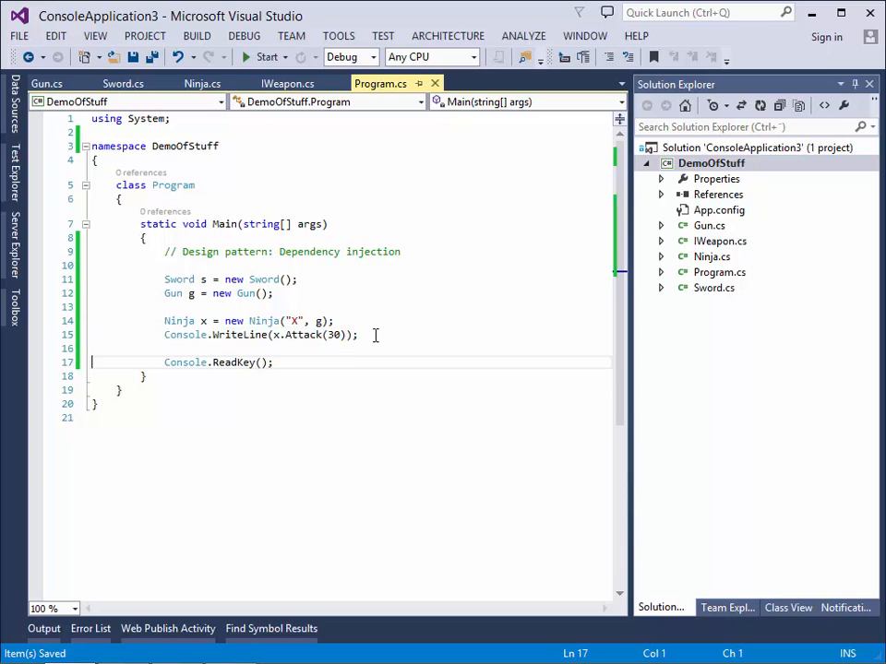
# Step: Add x.ChangeWeapon(s) and a second Console.WriteLine(x.Attack(10)), then run Main to print True, False
pyautogui.press('enter')
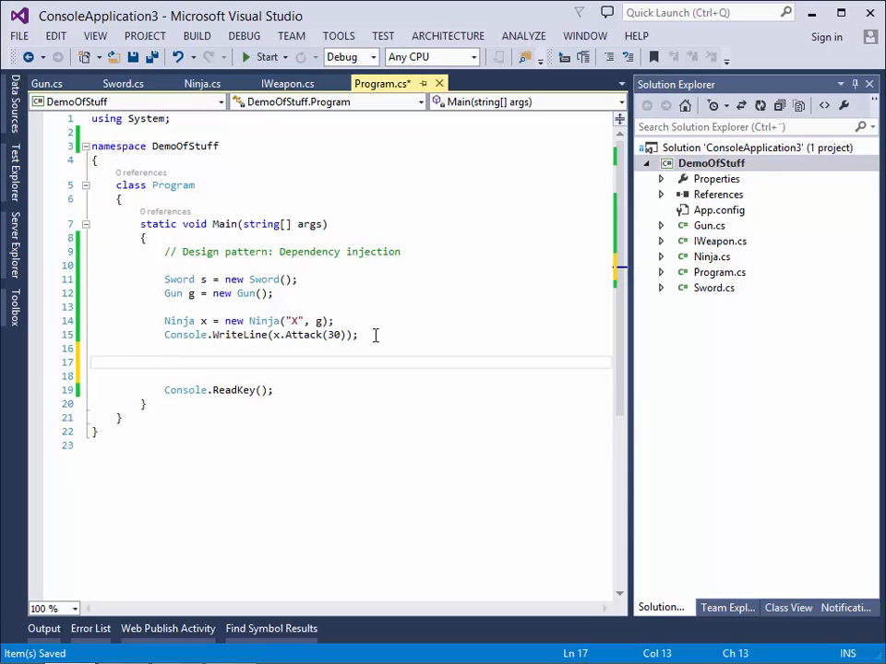
pyautogui.write('x.ChangeWeapon(s')
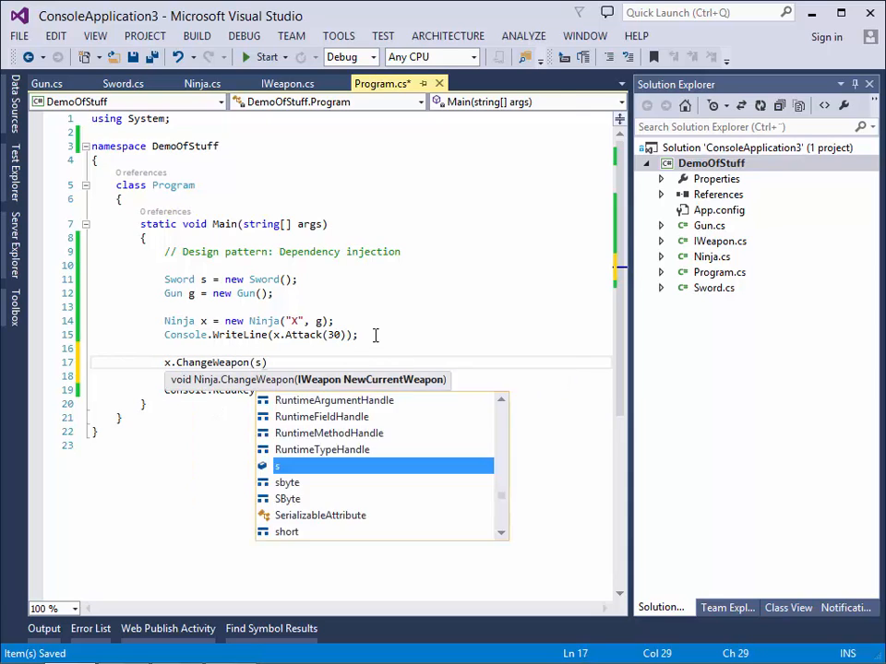
pyautogui.write(';')
pyautogui.press('Enter')
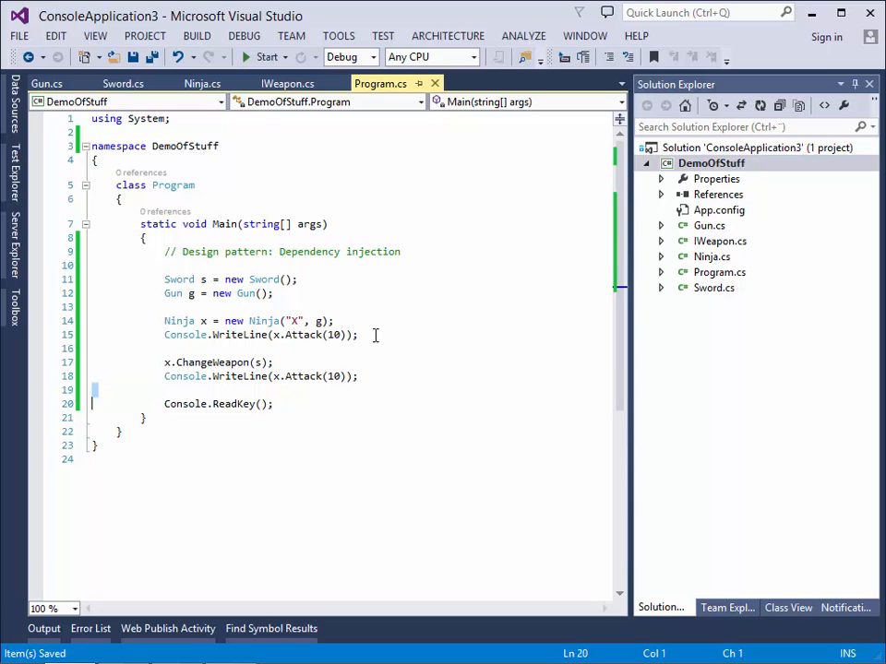
pyautogui.click(266, 55)
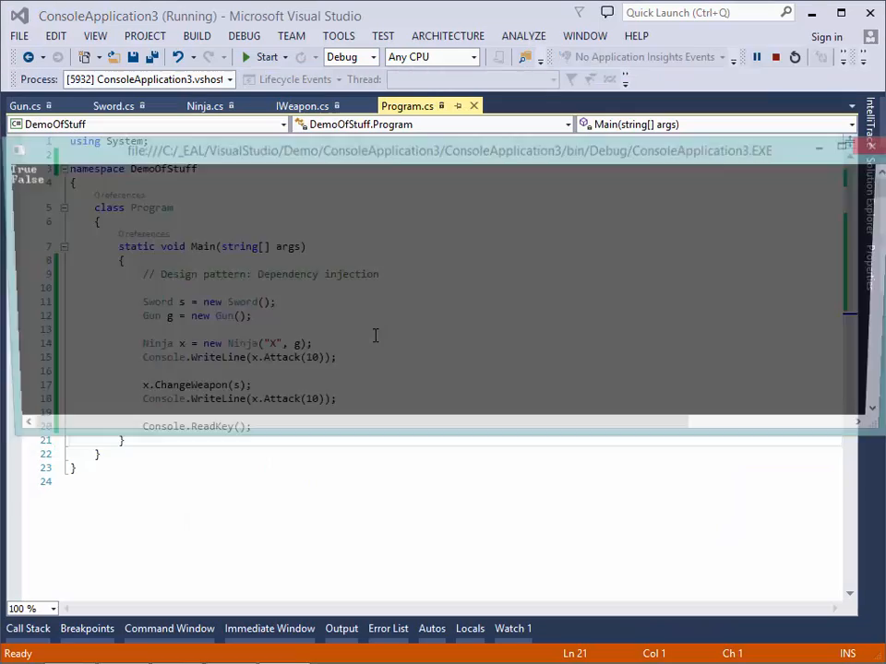